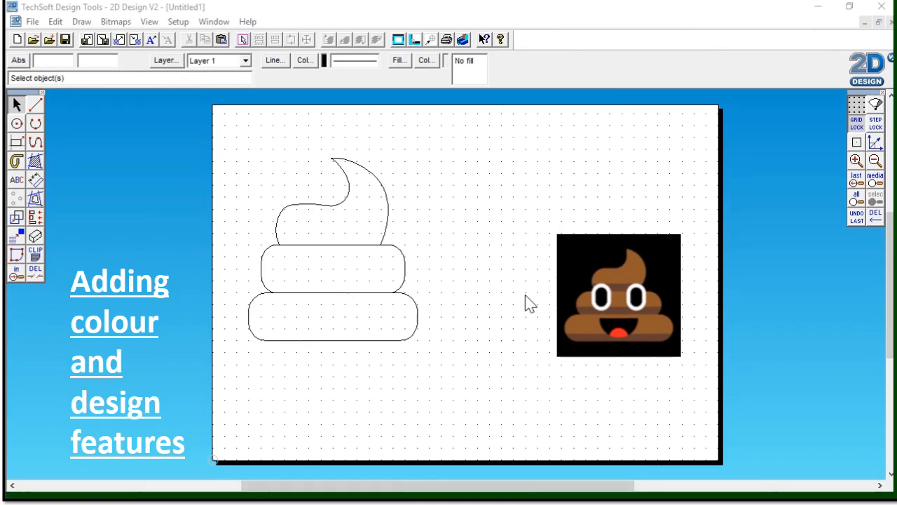
pyautogui.moveTo(548, 350)
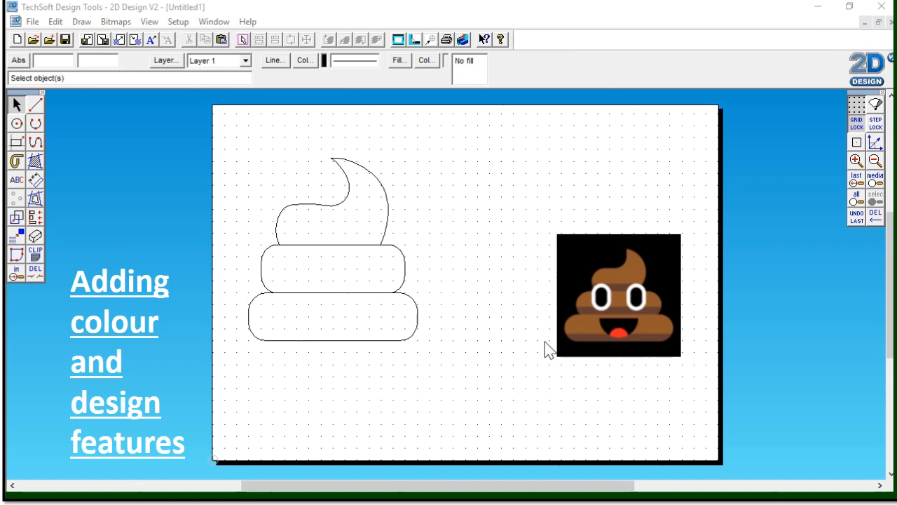
pyautogui.moveTo(673, 341)
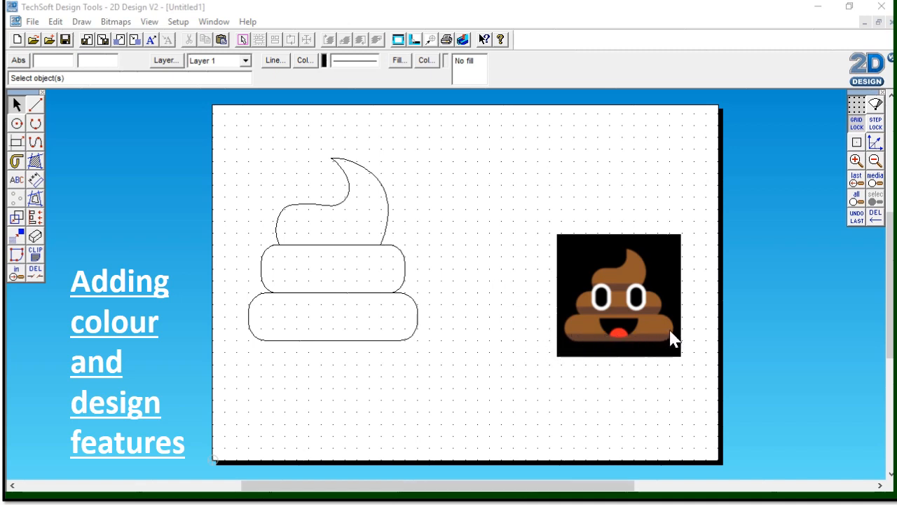
pyautogui.moveTo(470, 337)
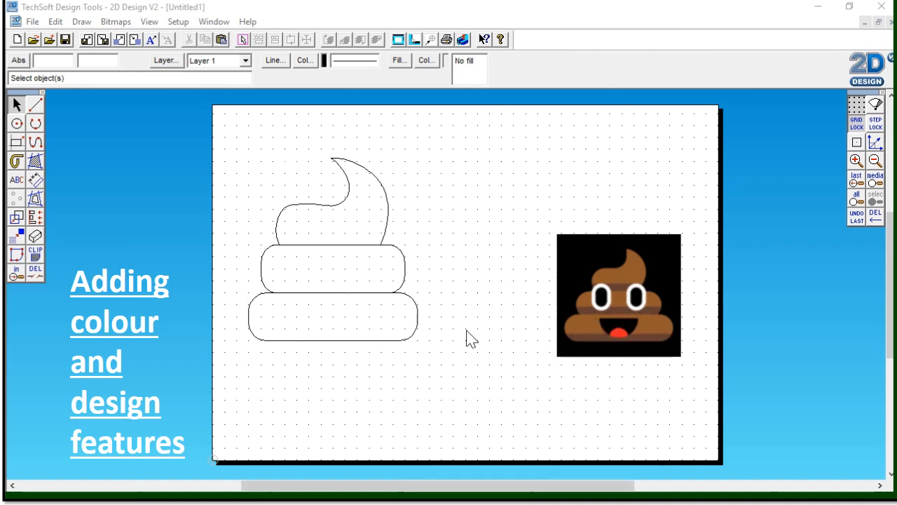
pyautogui.moveTo(35, 105)
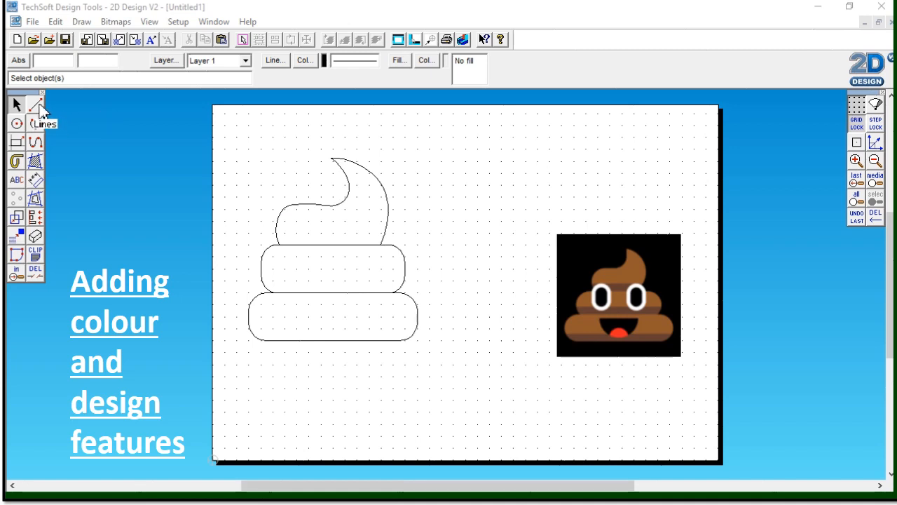
# Draw a horizontal line across the tiers with the Line tool to divide them into bands.
pyautogui.click(36, 112)
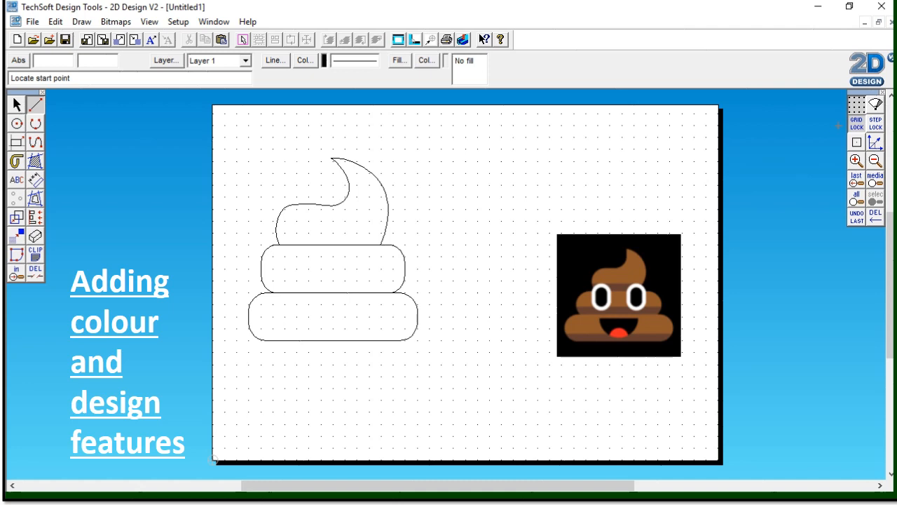
pyautogui.moveTo(261, 243)
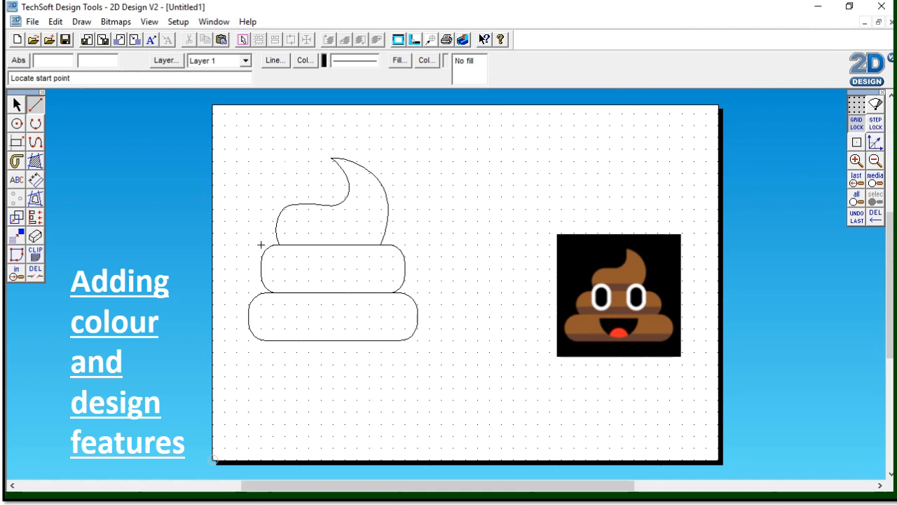
pyautogui.click(260, 244)
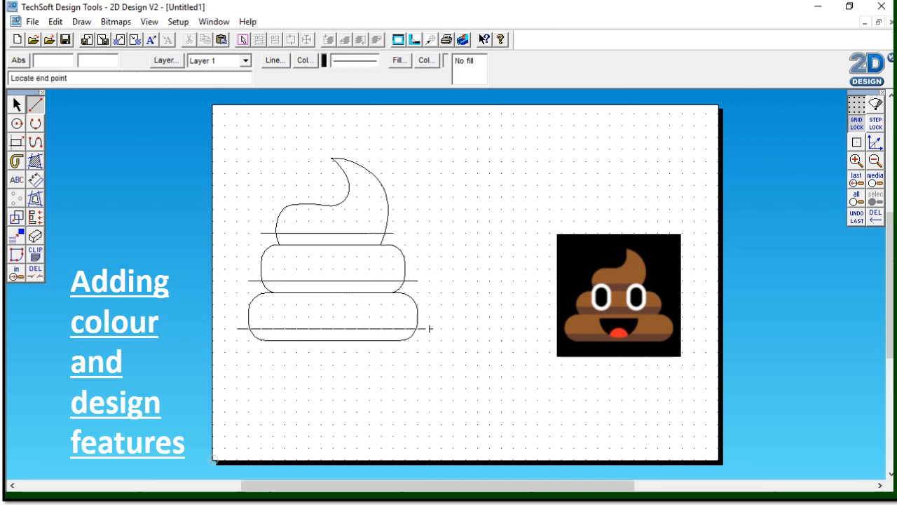
pyautogui.click(426, 328)
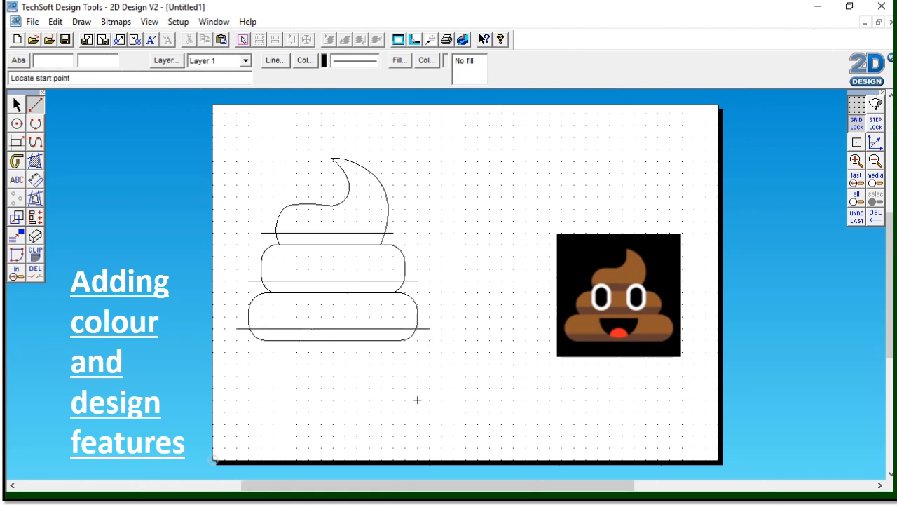
pyautogui.moveTo(429, 293)
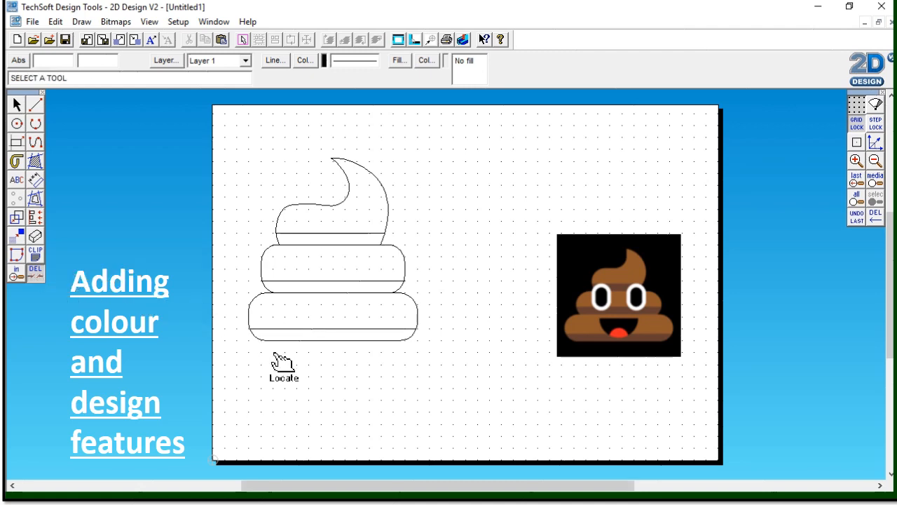
pyautogui.moveTo(63, 189)
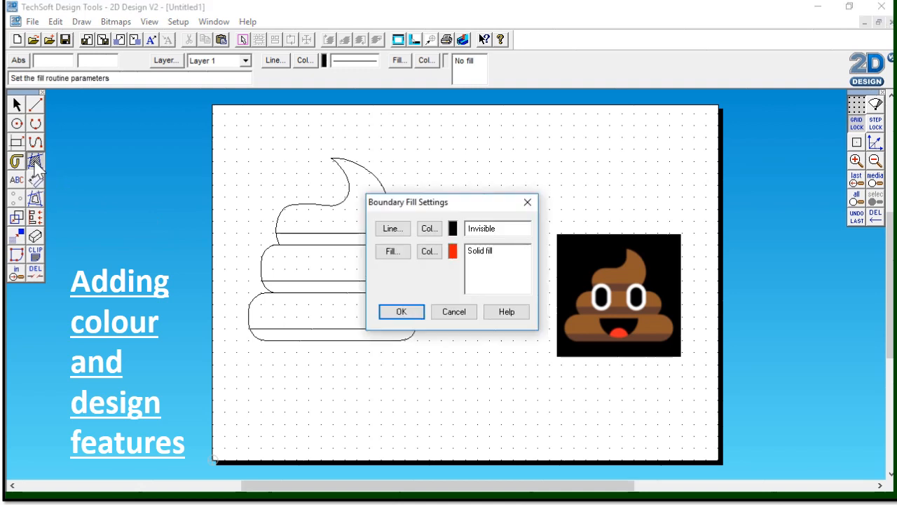
# Choose a graduated fill style and place a colour stop near the middle of the blend.
pyautogui.click(392, 251)
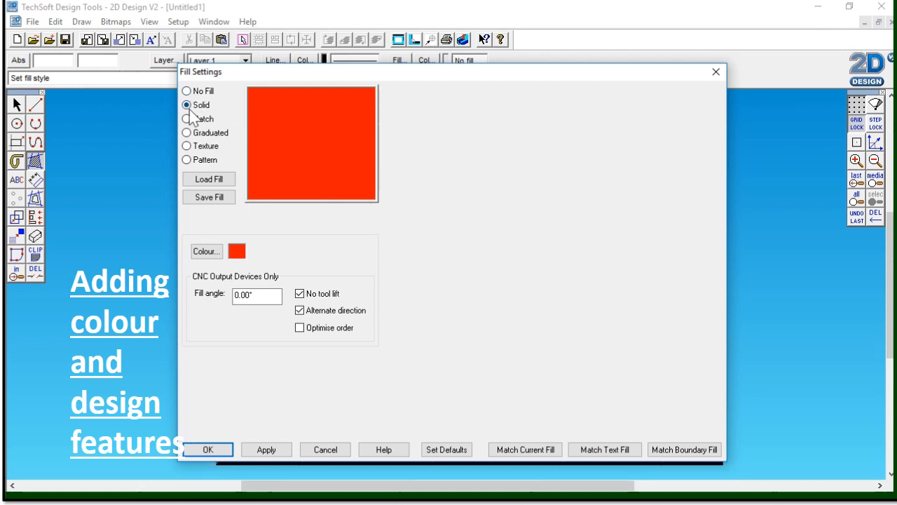
pyautogui.click(188, 118)
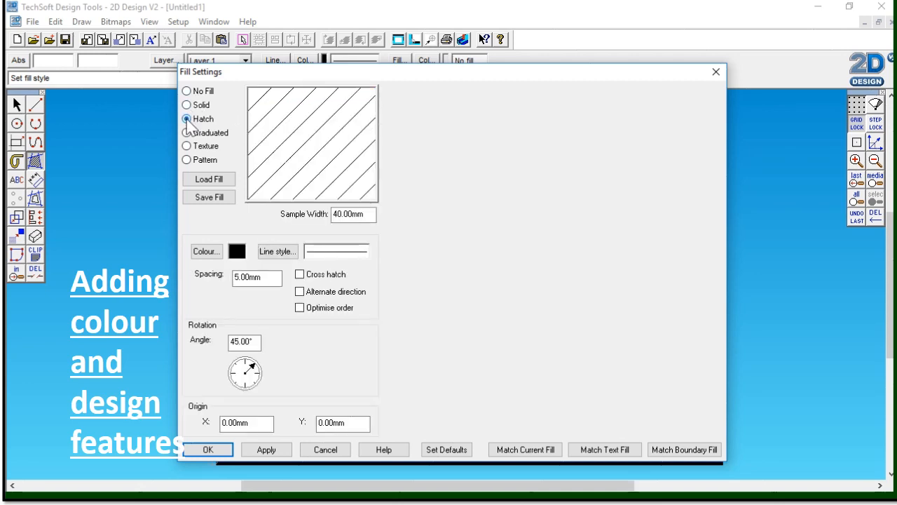
pyautogui.click(188, 134)
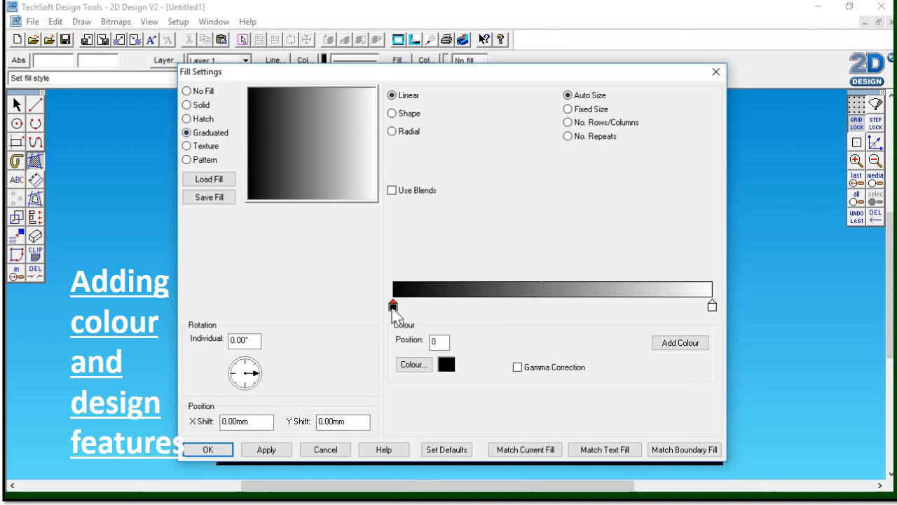
pyautogui.moveTo(393, 306); pyautogui.dragTo(682, 306)
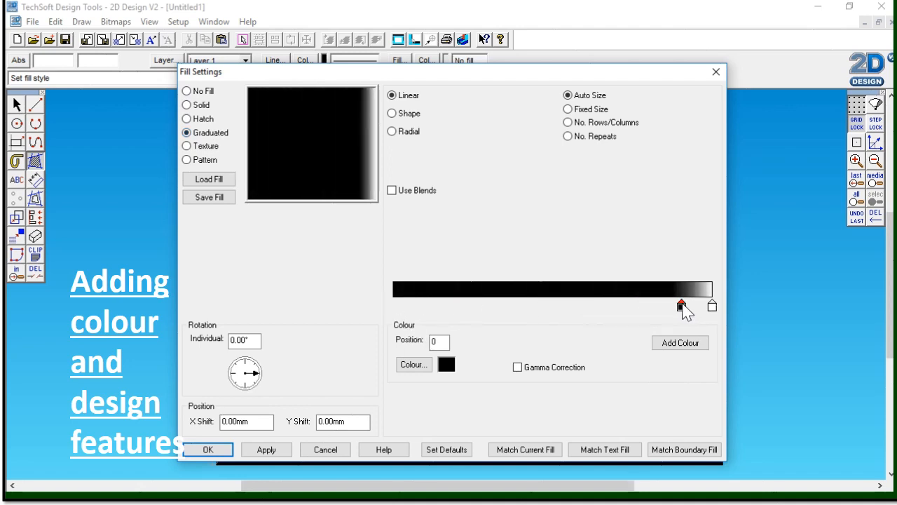
pyautogui.moveTo(682, 306); pyautogui.dragTo(393, 306)
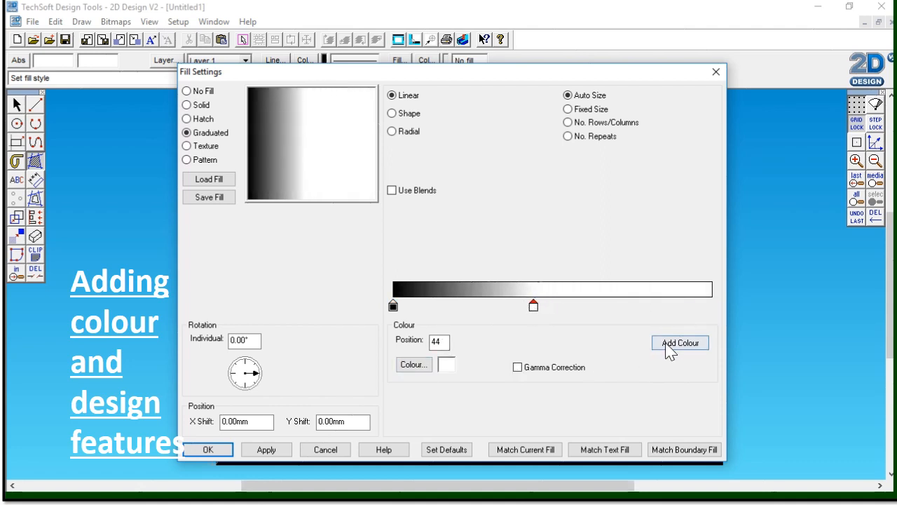
# Add a black colour stop and arrange stops so the edges are dark and the middle light.
pyautogui.click(414, 364)
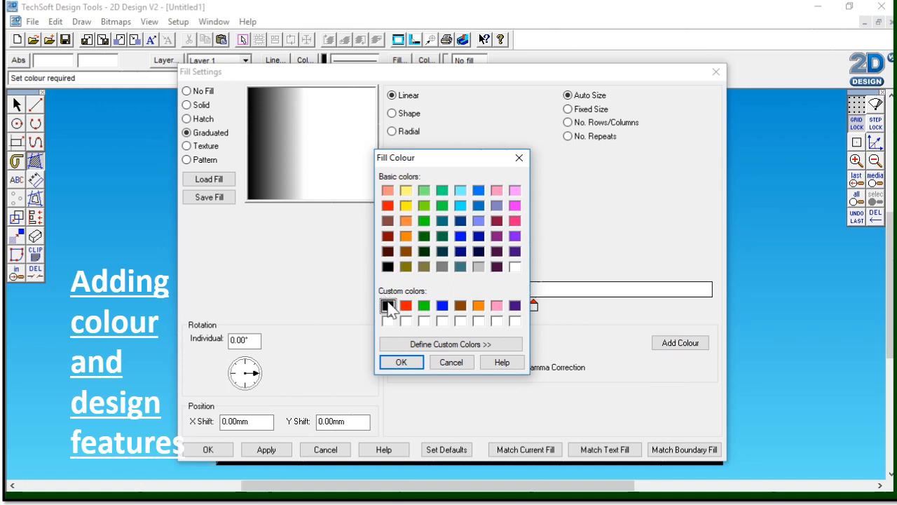
pyautogui.click(401, 361)
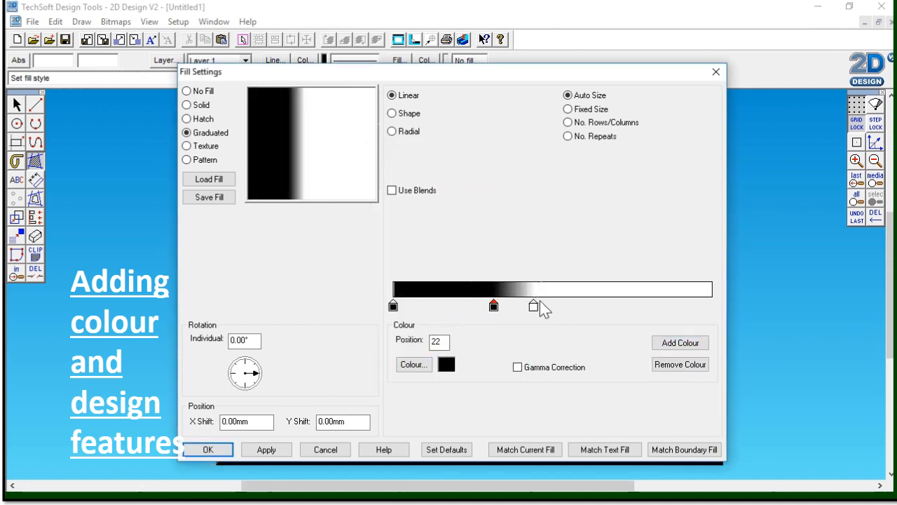
pyautogui.moveTo(493, 306); pyautogui.dragTo(712, 306)
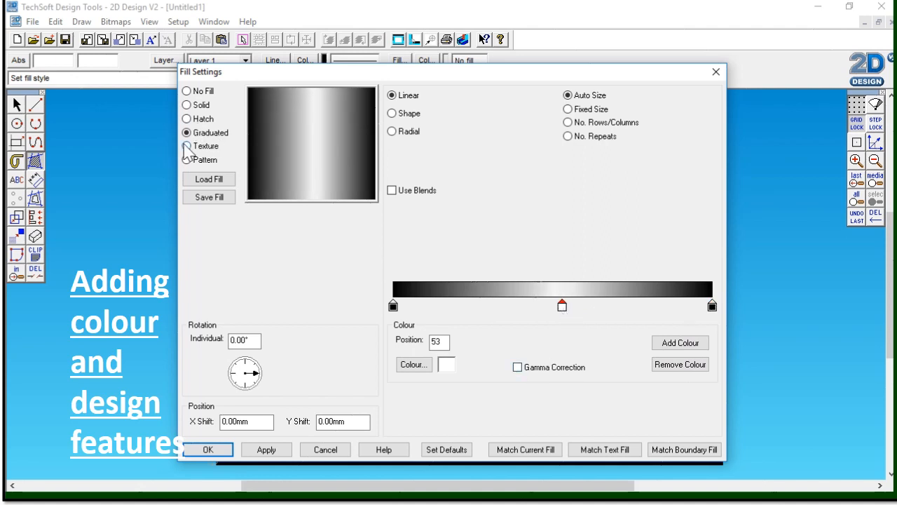
# Switch to a texture fill, preview Cloudy Sky in the Atmosphere folder, and keep the gold texture.
pyautogui.click(188, 146)
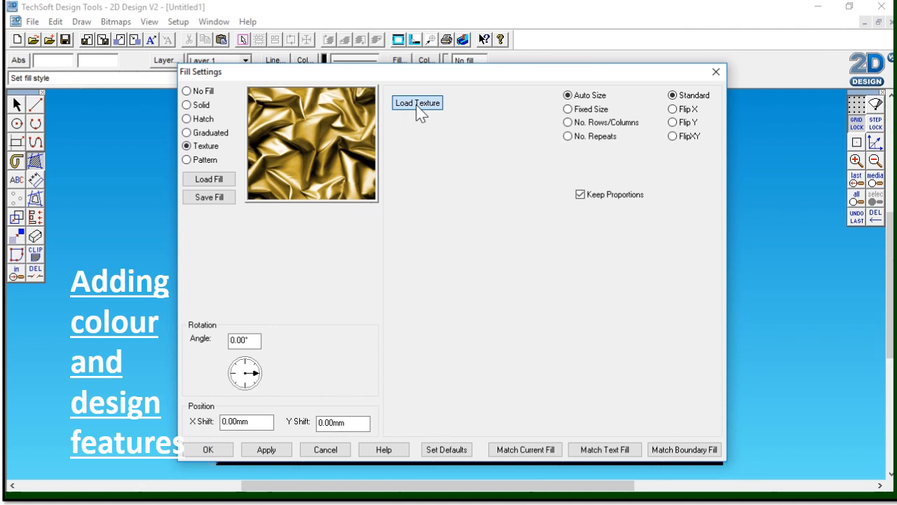
pyautogui.click(418, 103)
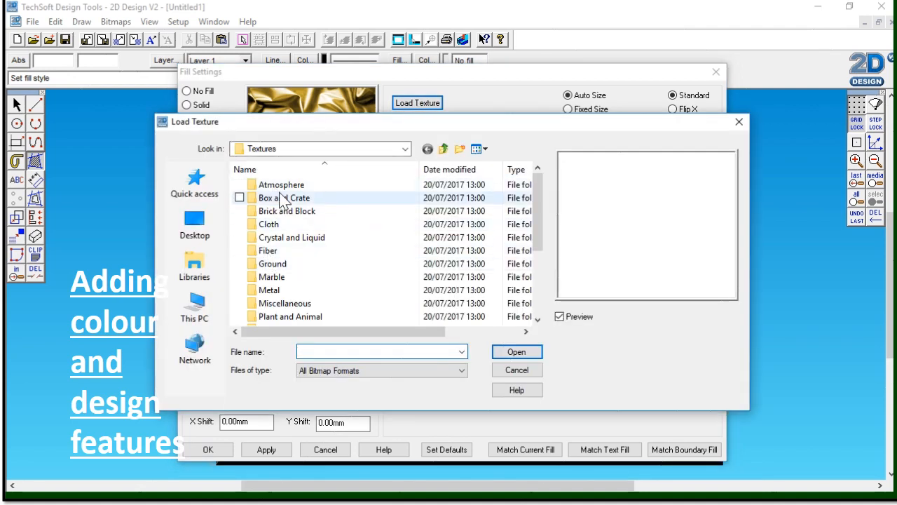
pyautogui.doubleClick(281, 184)
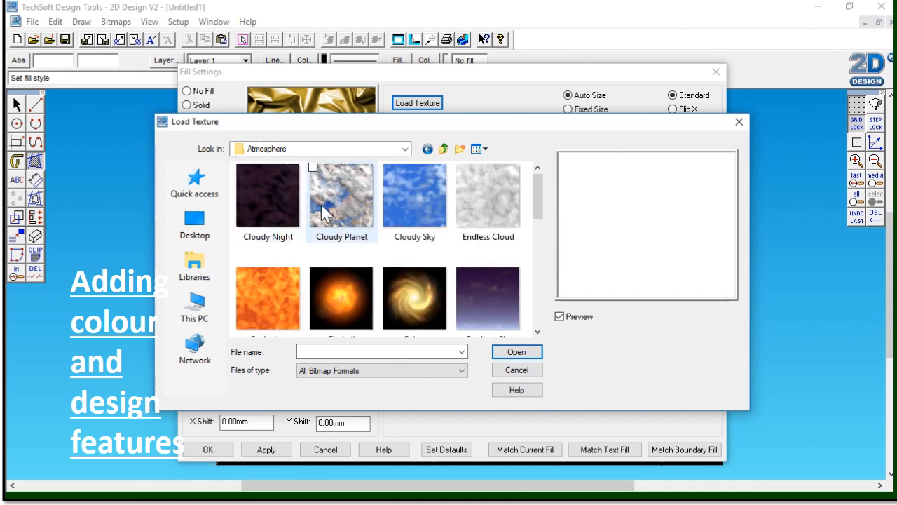
pyautogui.click(415, 195)
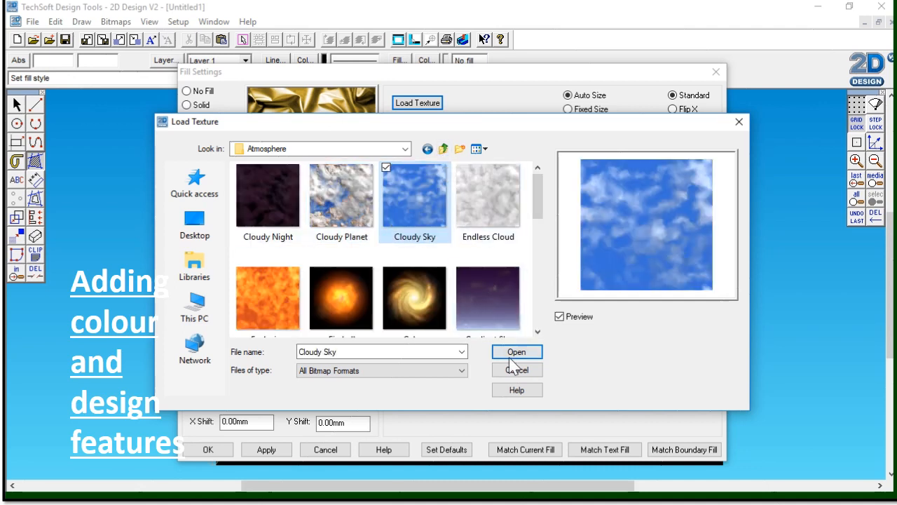
pyautogui.click(516, 350)
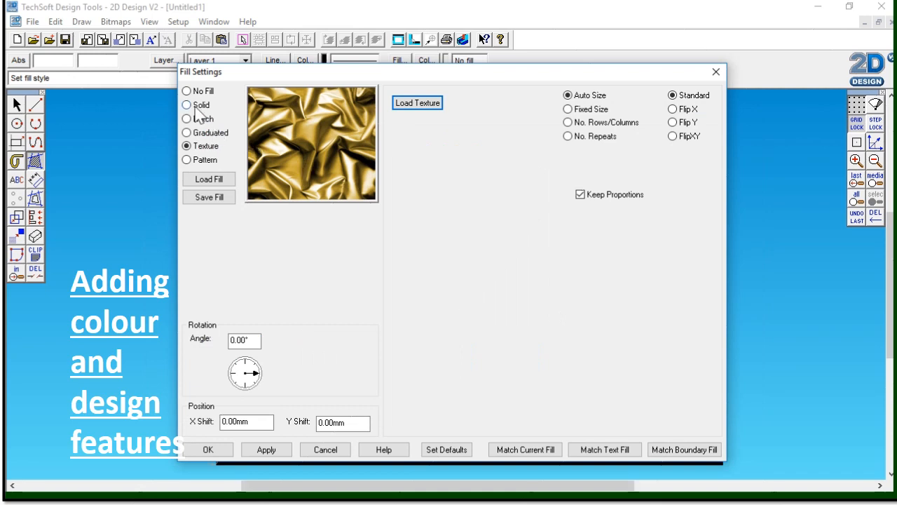
# Set the fill back to solid with the brown custom colour.
pyautogui.click(188, 104)
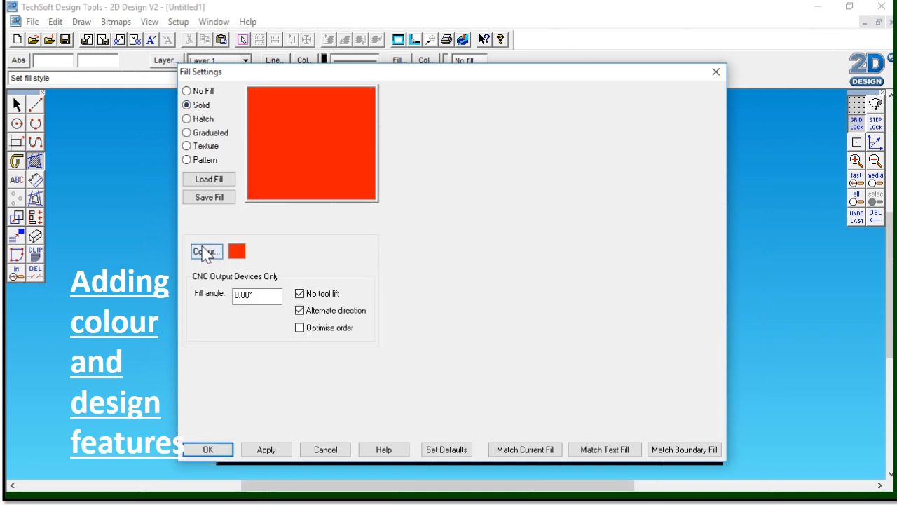
pyautogui.click(206, 251)
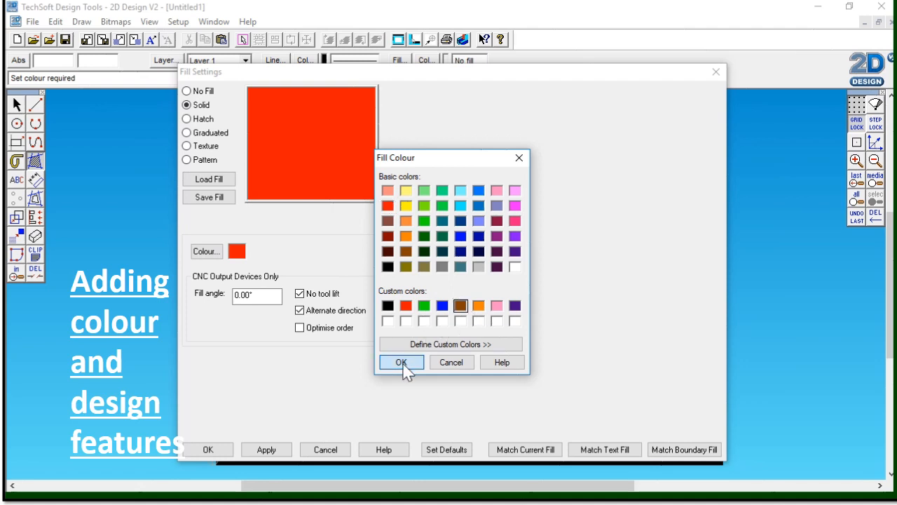
pyautogui.click(401, 362)
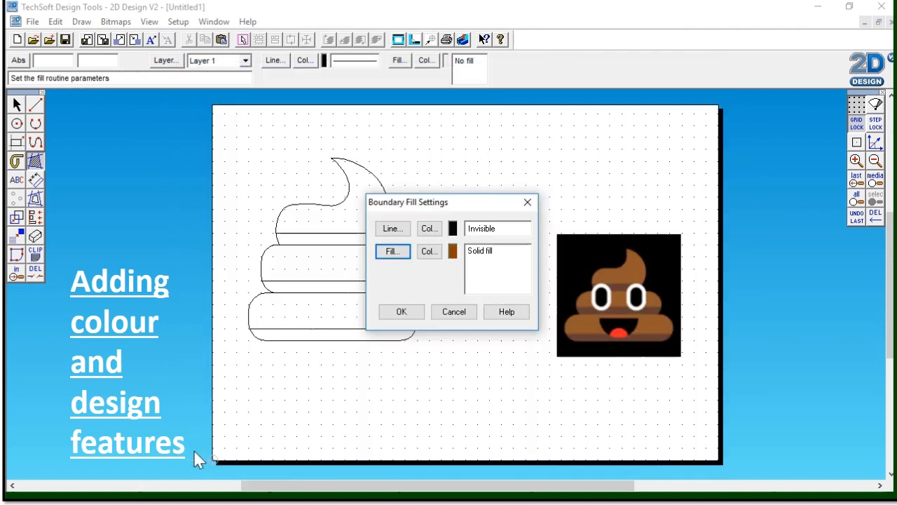
# Boundary-fill the lower band of each tier brown, picking the upper band edges as islands.
pyautogui.click(401, 312)
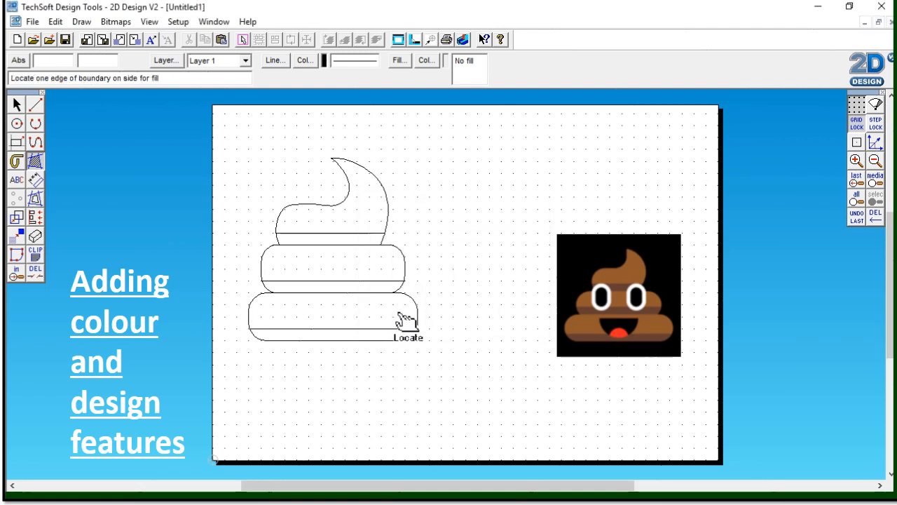
pyautogui.moveTo(281, 321)
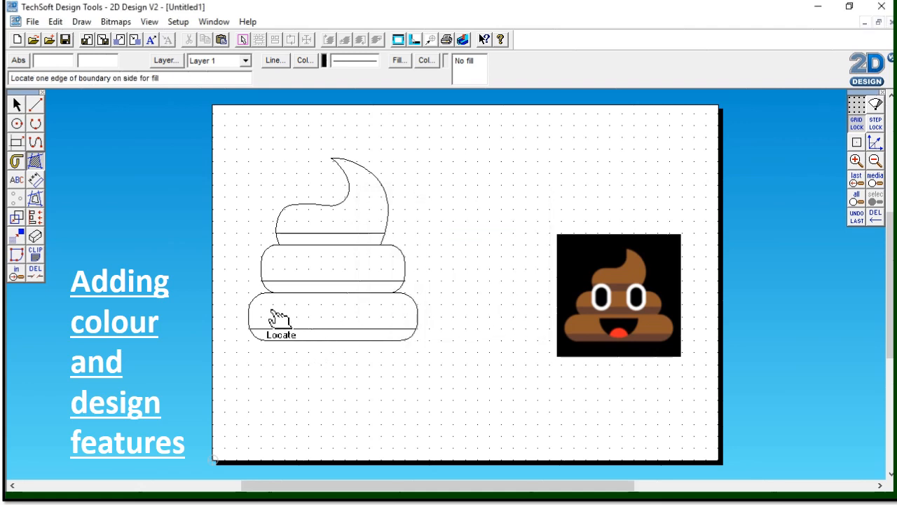
pyautogui.moveTo(273, 344)
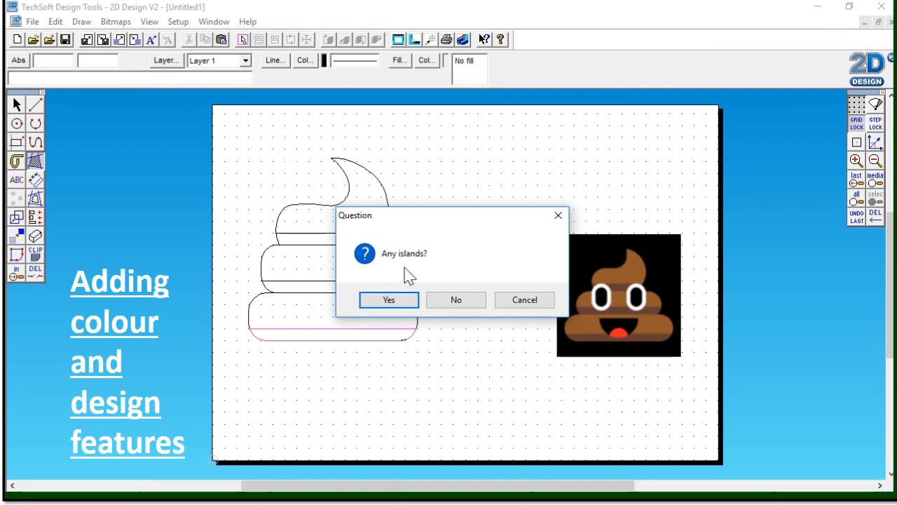
pyautogui.moveTo(399, 279)
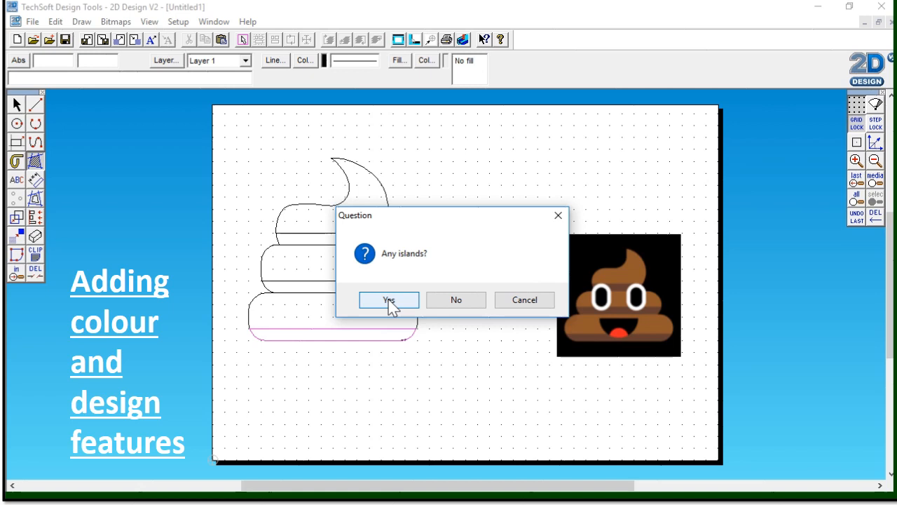
pyautogui.click(388, 300)
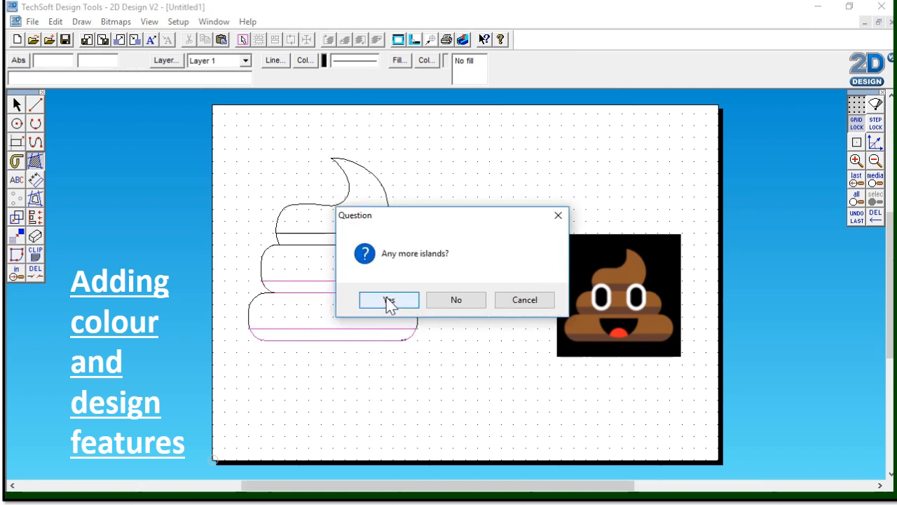
pyautogui.click(389, 300)
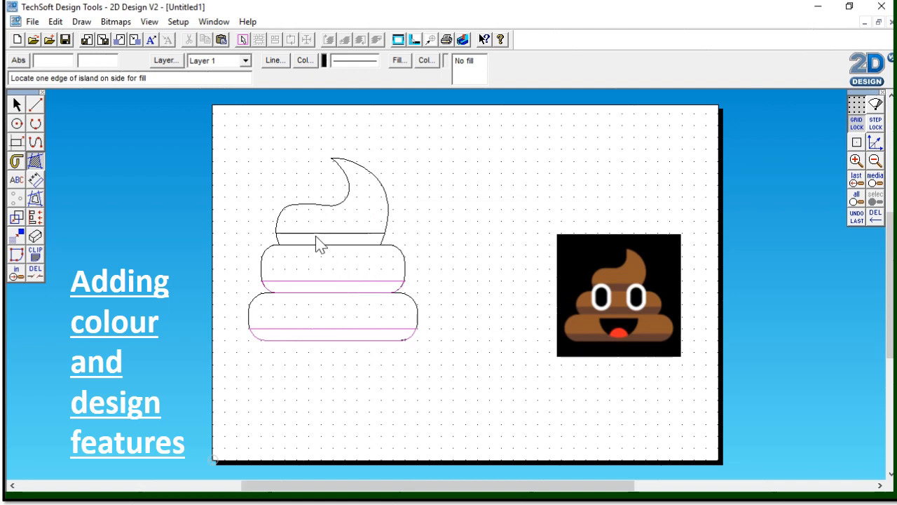
pyautogui.click(322, 240)
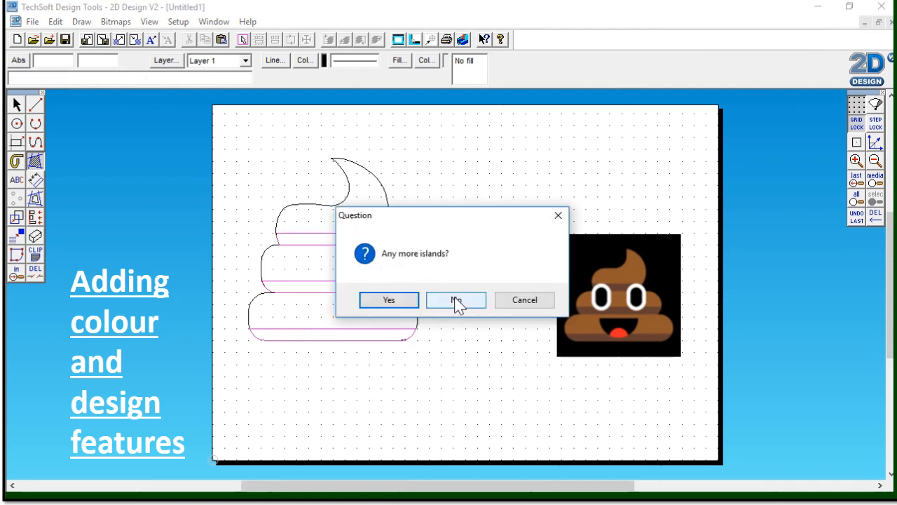
pyautogui.click(455, 301)
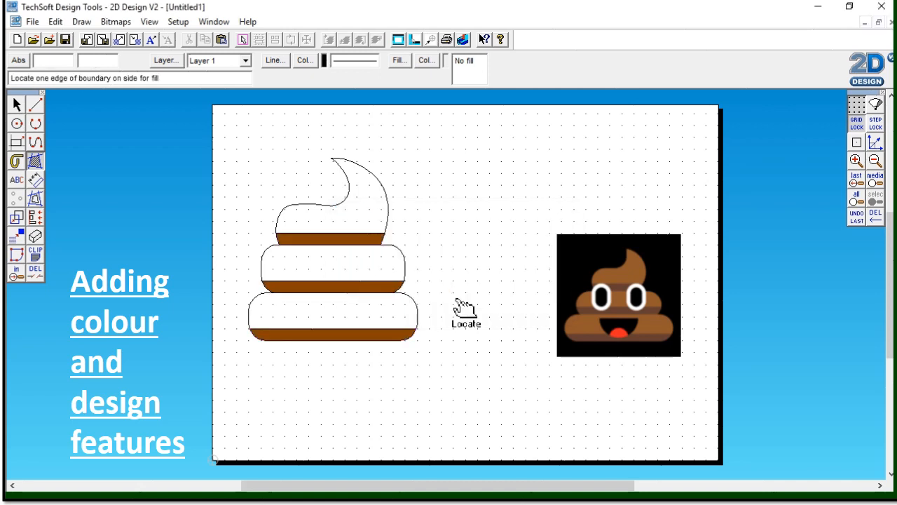
pyautogui.moveTo(37, 178)
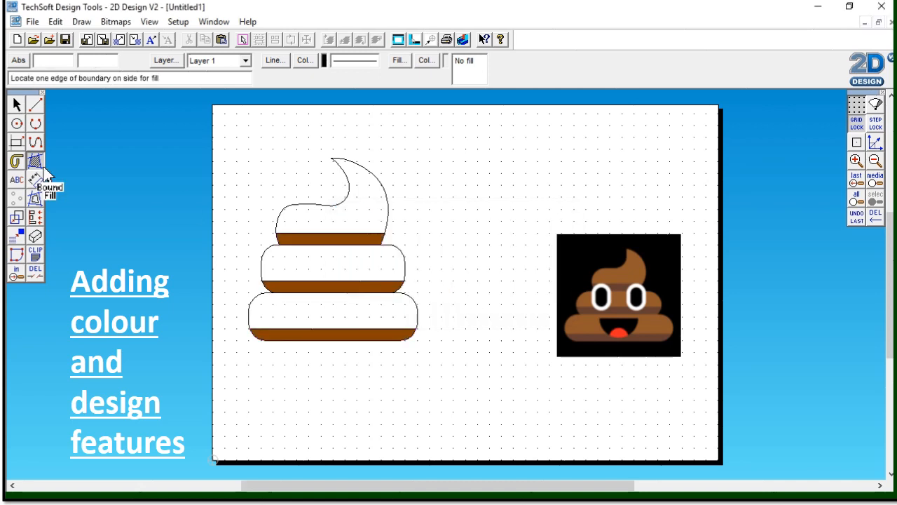
# Reach the custom colour mixer from the boundary fill settings.
pyautogui.click(34, 162)
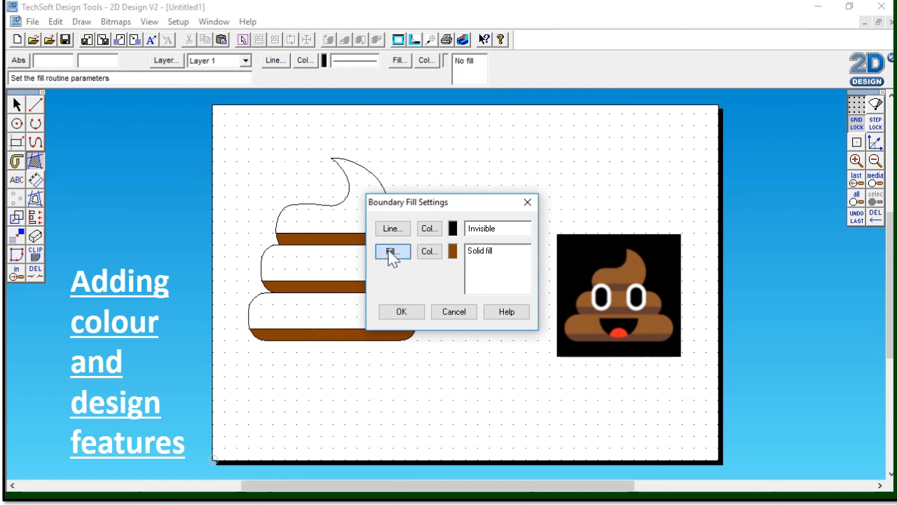
pyautogui.click(393, 251)
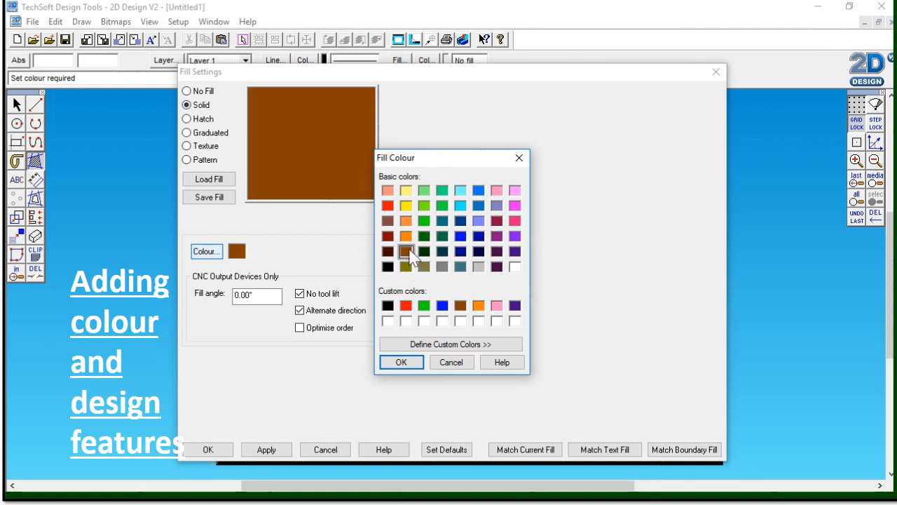
pyautogui.moveTo(479, 322)
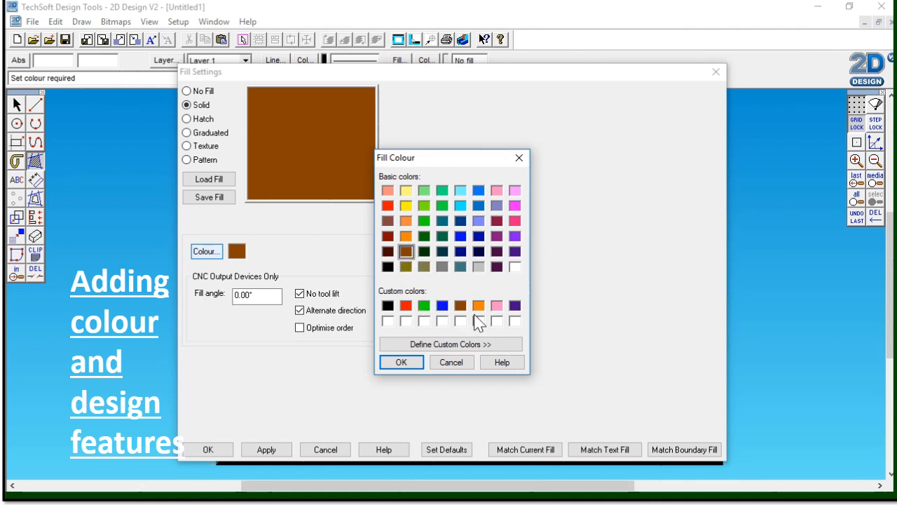
pyautogui.moveTo(450, 345)
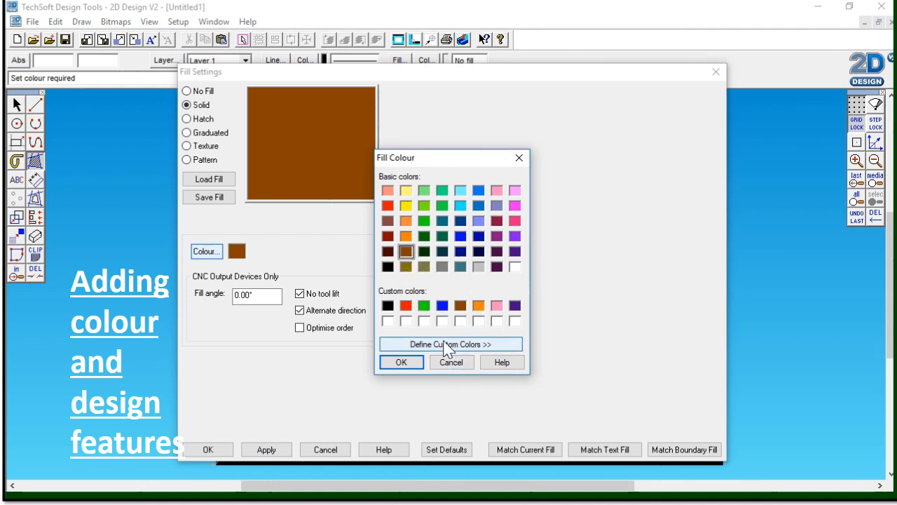
pyautogui.click(448, 343)
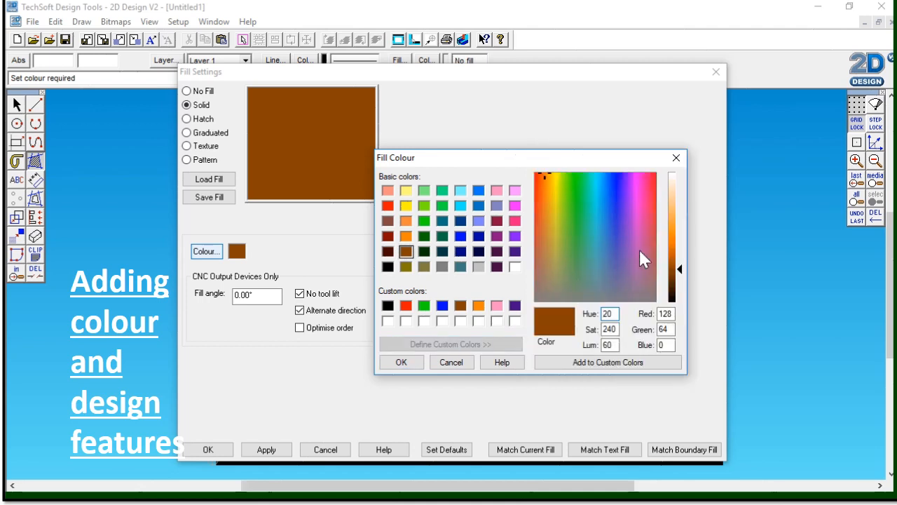
# Adjust luminance to a slightly lighter orange-brown and accept it as the fill colour.
pyautogui.moveTo(680, 268); pyautogui.dragTo(680, 249)
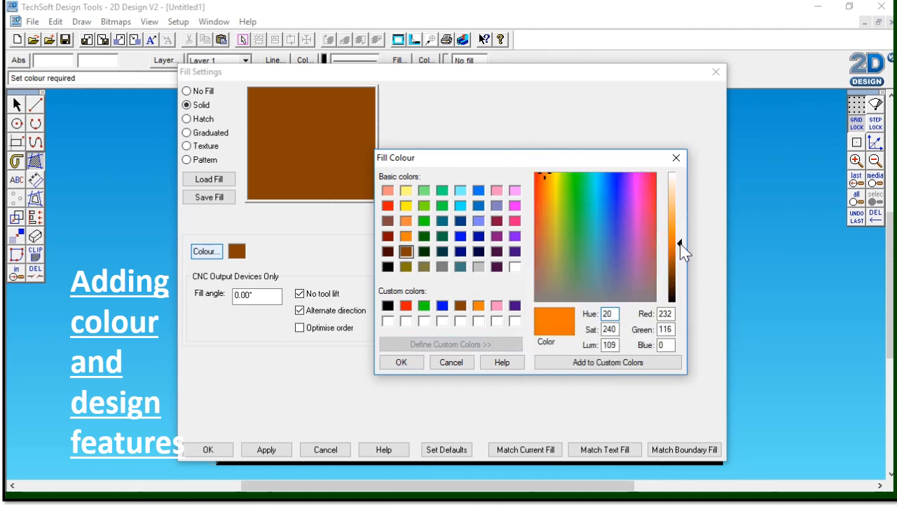
pyautogui.moveTo(680, 245); pyautogui.dragTo(680, 264)
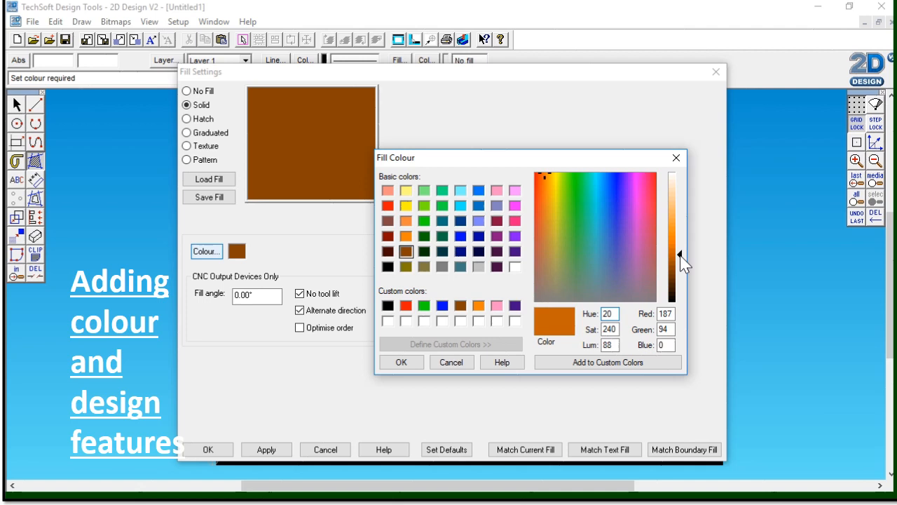
pyautogui.moveTo(672, 260); pyautogui.dragTo(672, 273)
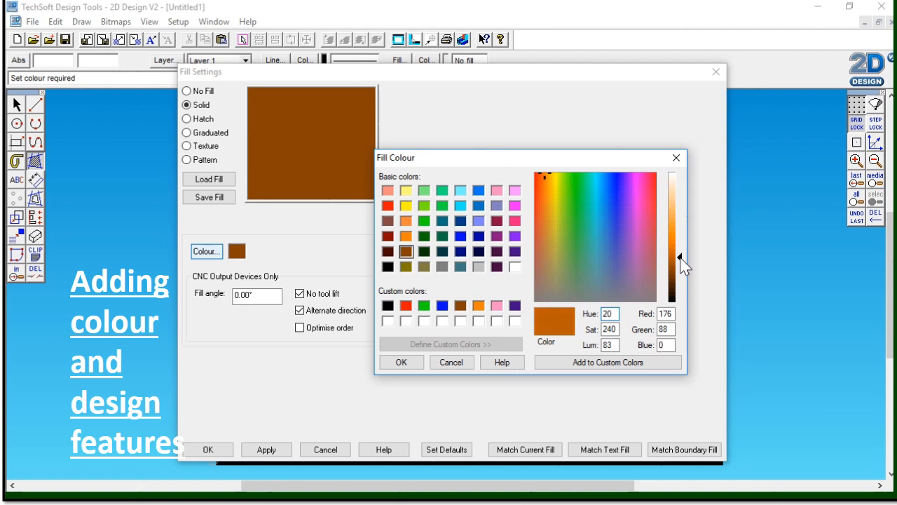
pyautogui.click(401, 362)
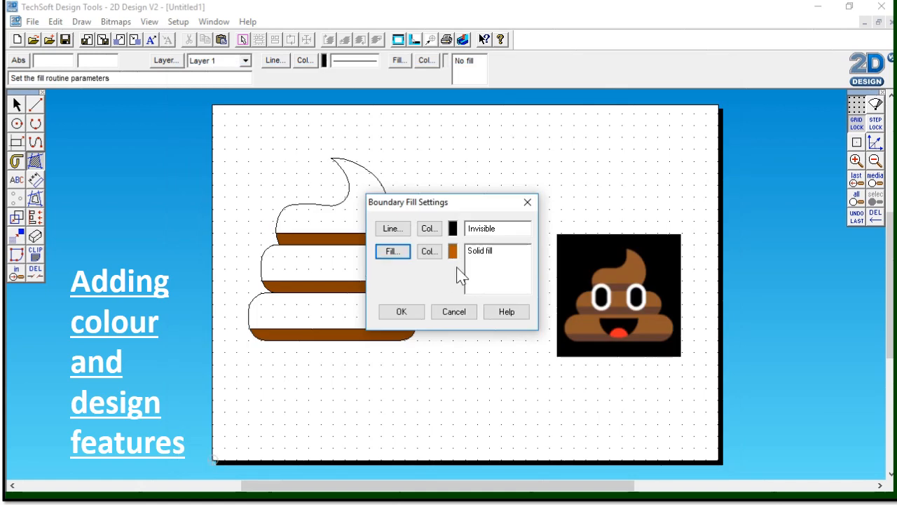
# Boundary-fill the remaining white upper bands and swirl with the lighter orange-brown.
pyautogui.click(401, 311)
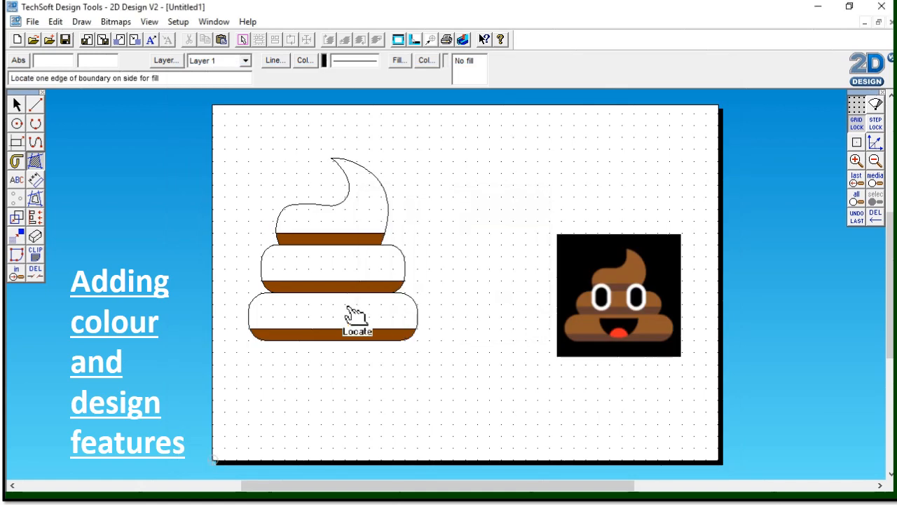
pyautogui.click(357, 315)
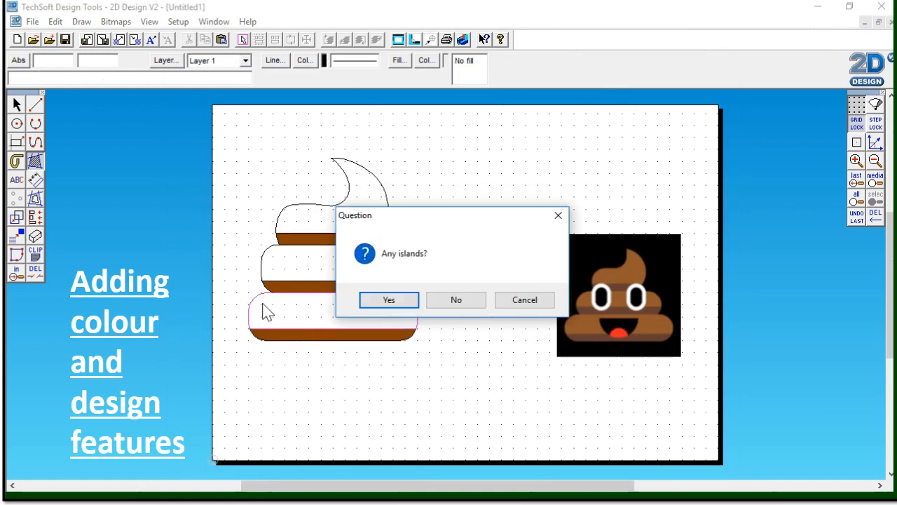
pyautogui.click(388, 300)
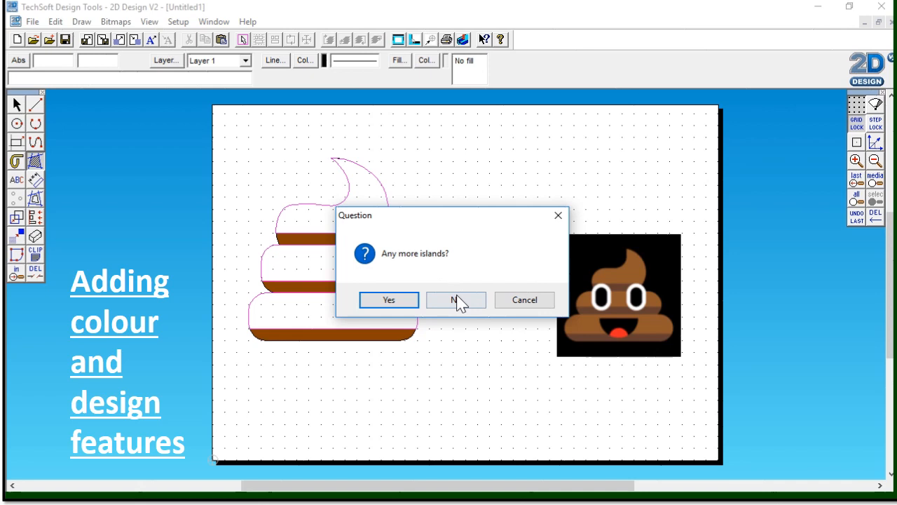
pyautogui.click(456, 300)
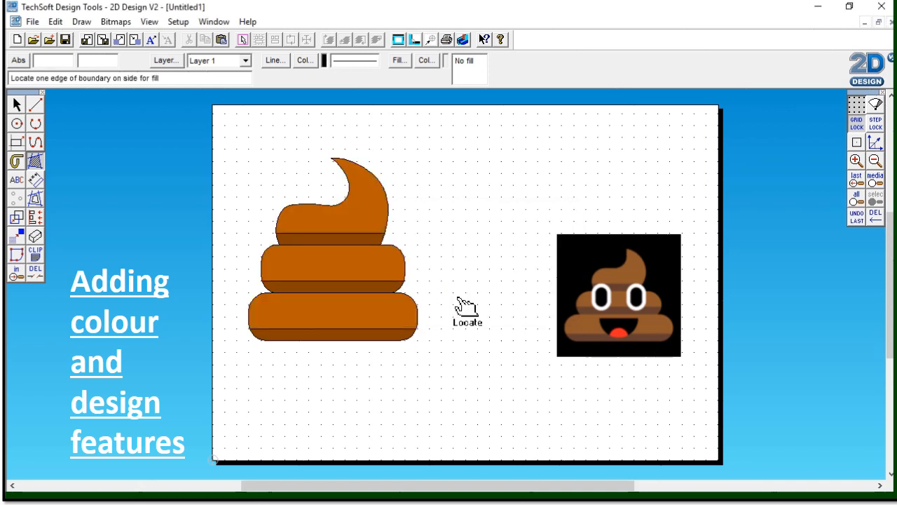
pyautogui.moveTo(336, 169)
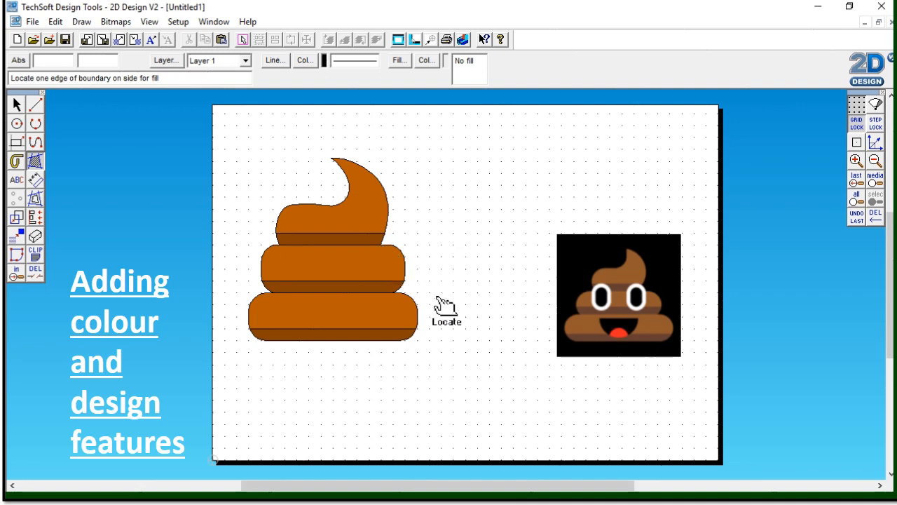
pyautogui.moveTo(91, 154)
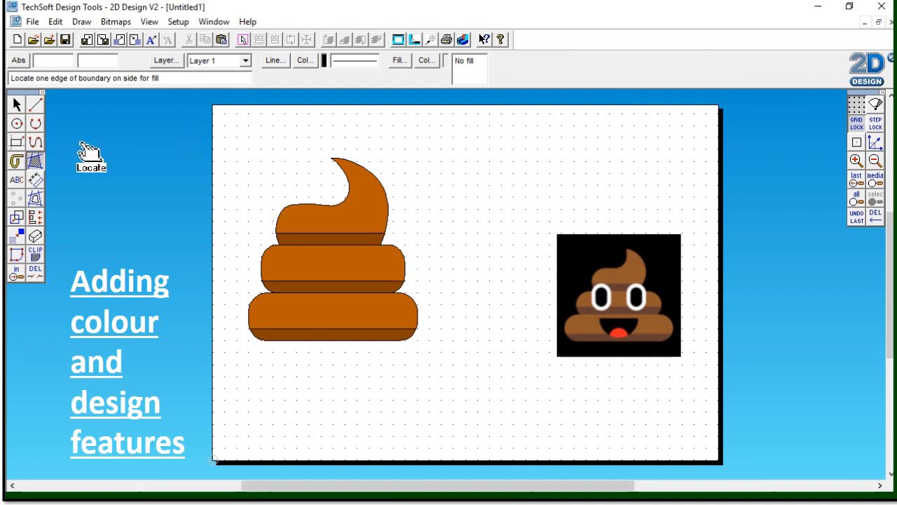
pyautogui.moveTo(596, 305)
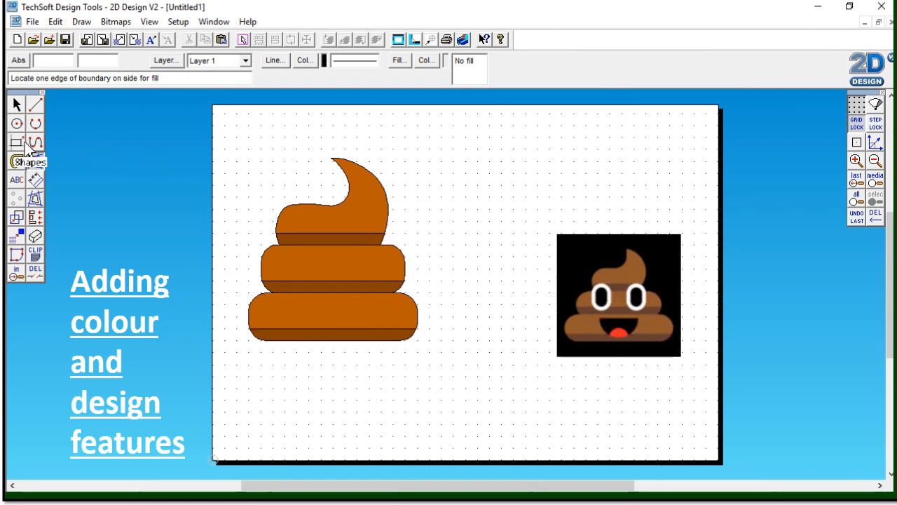
pyautogui.moveTo(16, 124)
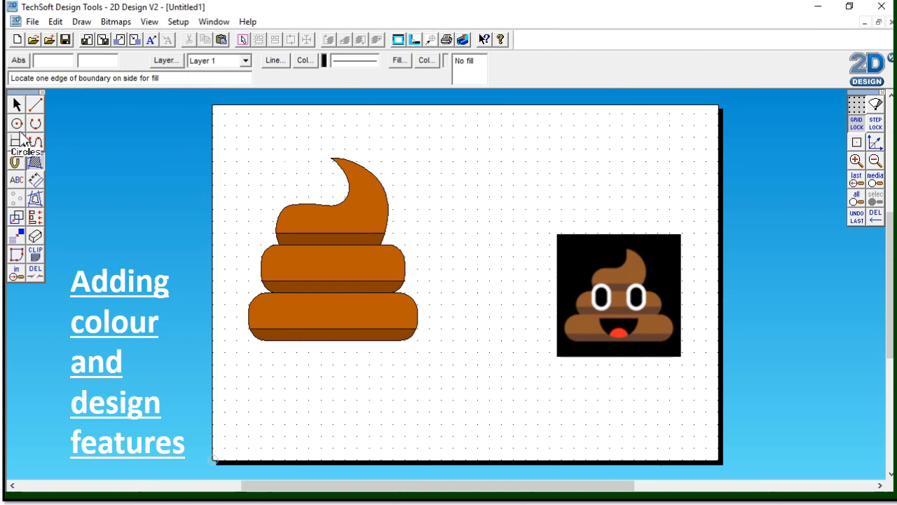
# Draw a small circle beside the shape and stretch it into a tall oval for an eye.
pyautogui.click(17, 123)
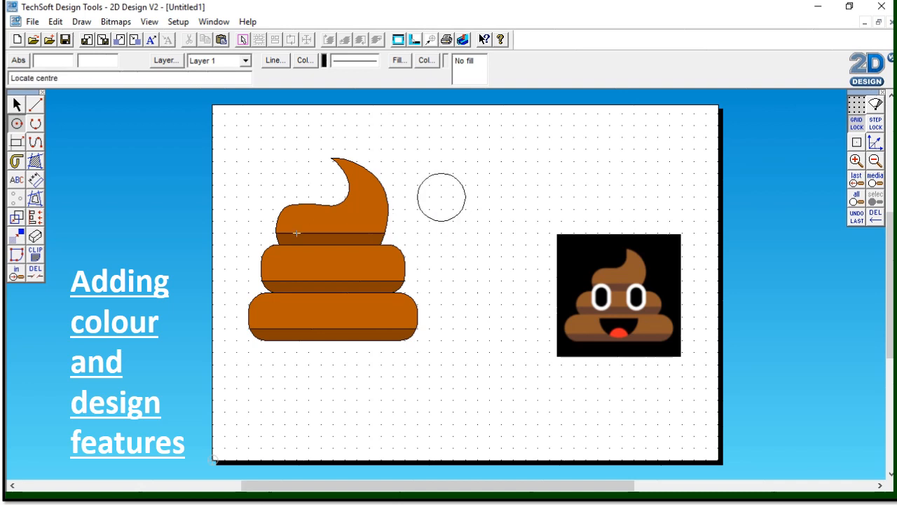
pyautogui.moveTo(15, 104)
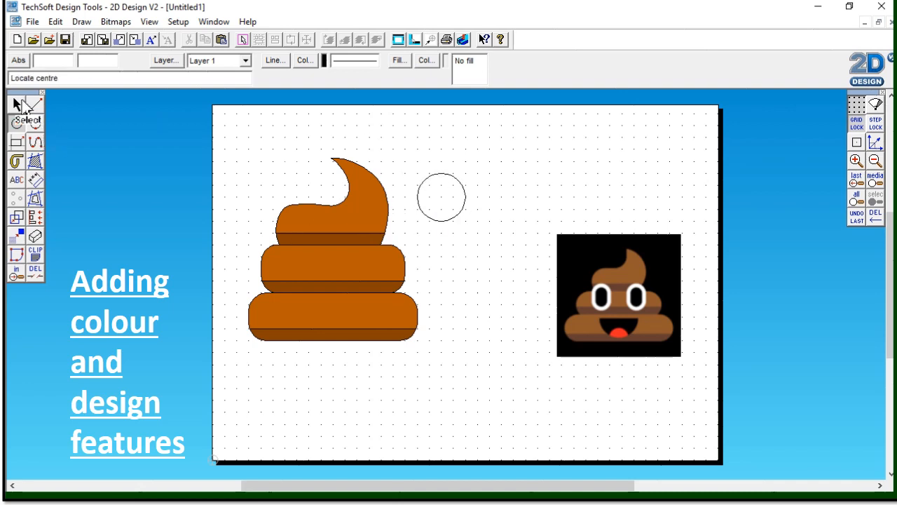
pyautogui.click(15, 104)
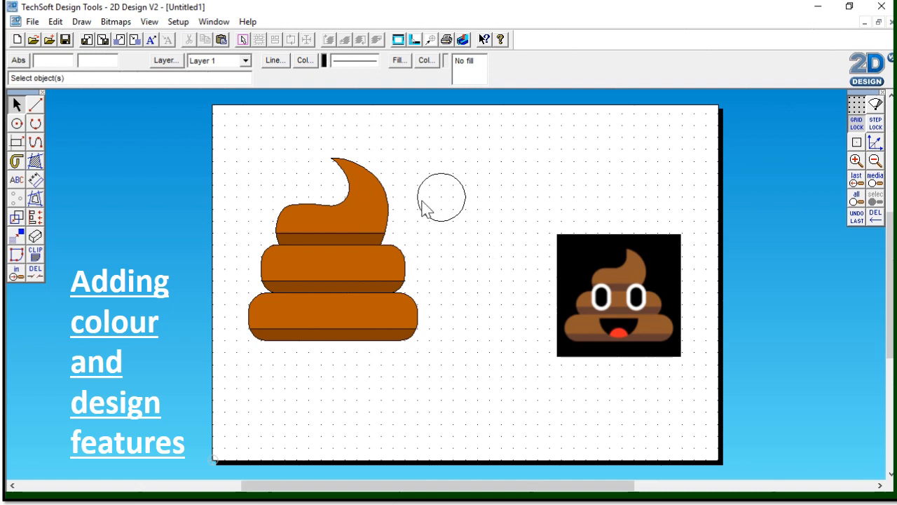
pyautogui.click(440, 196)
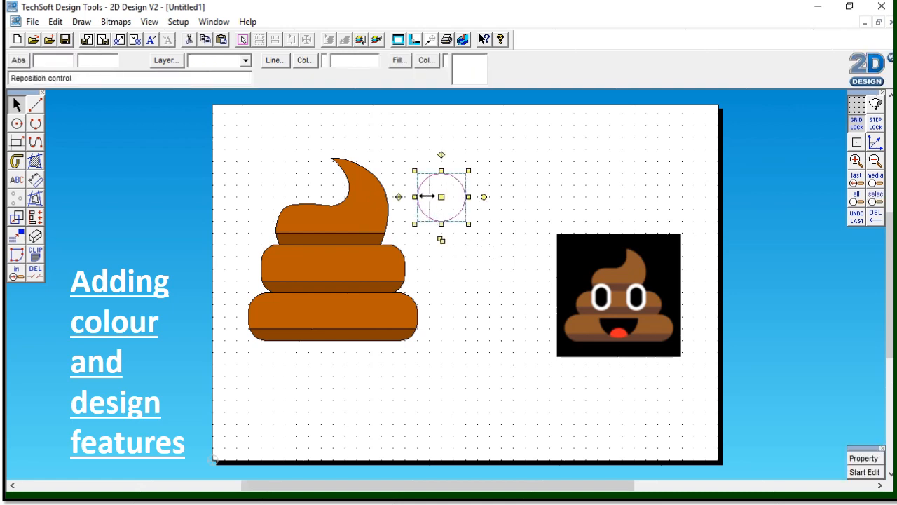
pyautogui.click(466, 269)
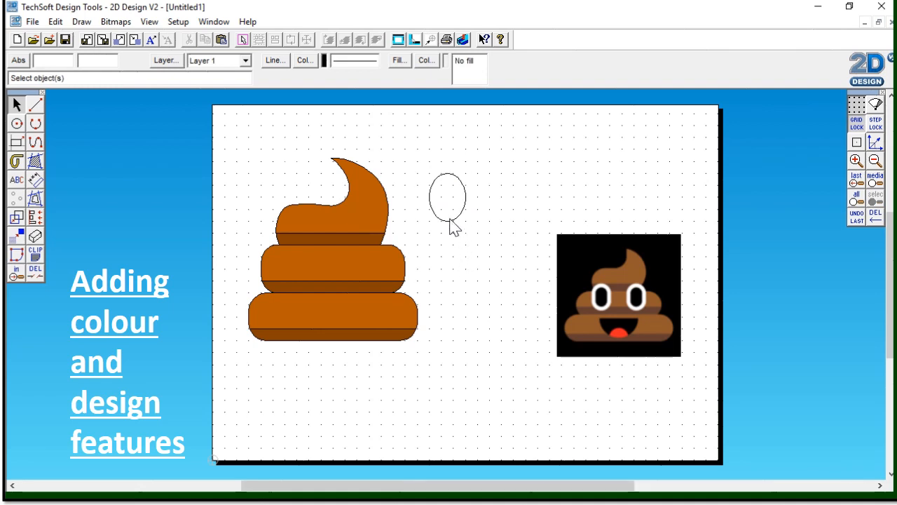
pyautogui.moveTo(35, 161)
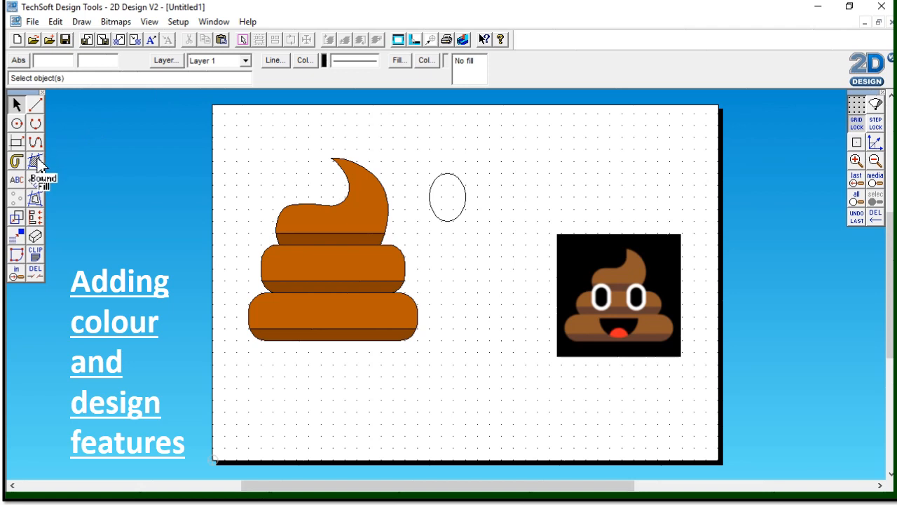
# Set the boundary fill to white and fill the inside of the eye oval, with no islands.
pyautogui.click(35, 160)
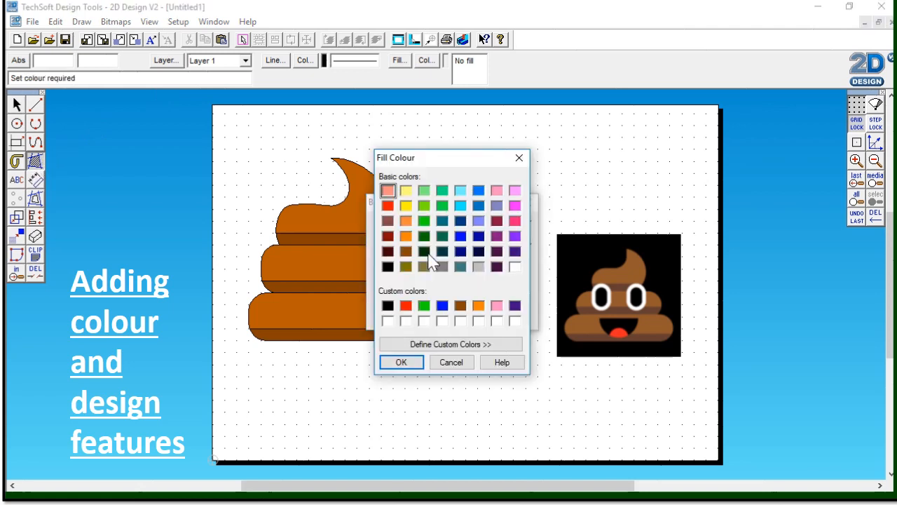
pyautogui.click(516, 266)
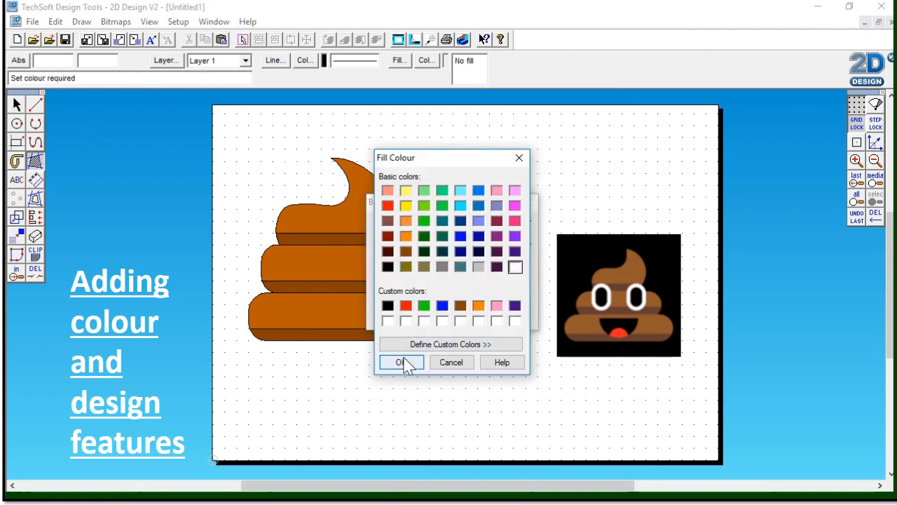
pyautogui.click(401, 362)
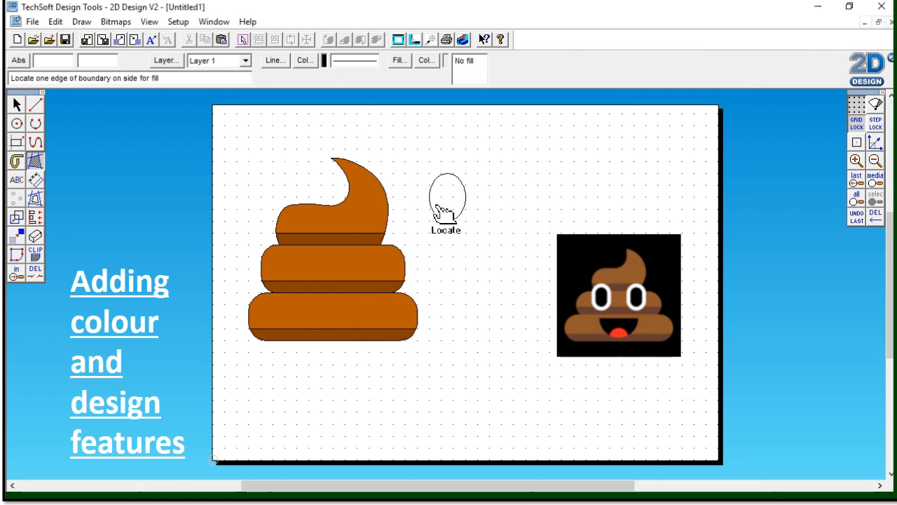
pyautogui.click(446, 203)
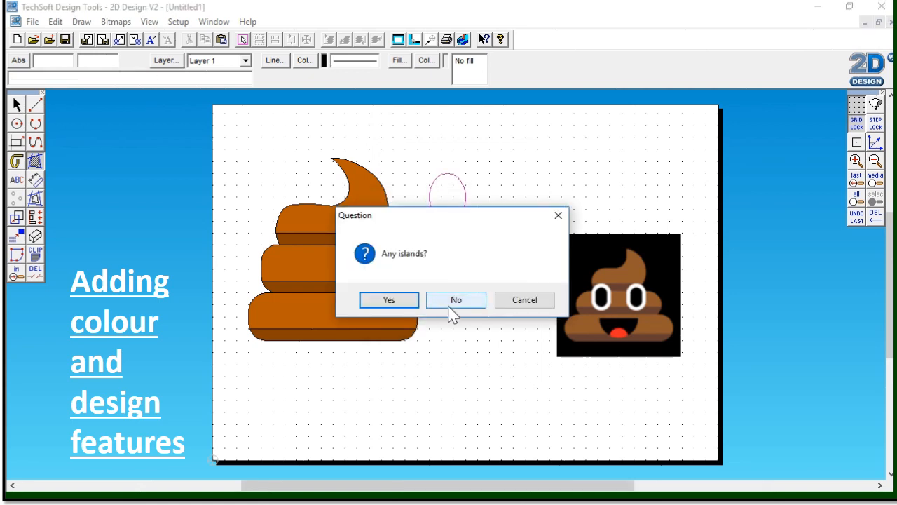
pyautogui.click(455, 300)
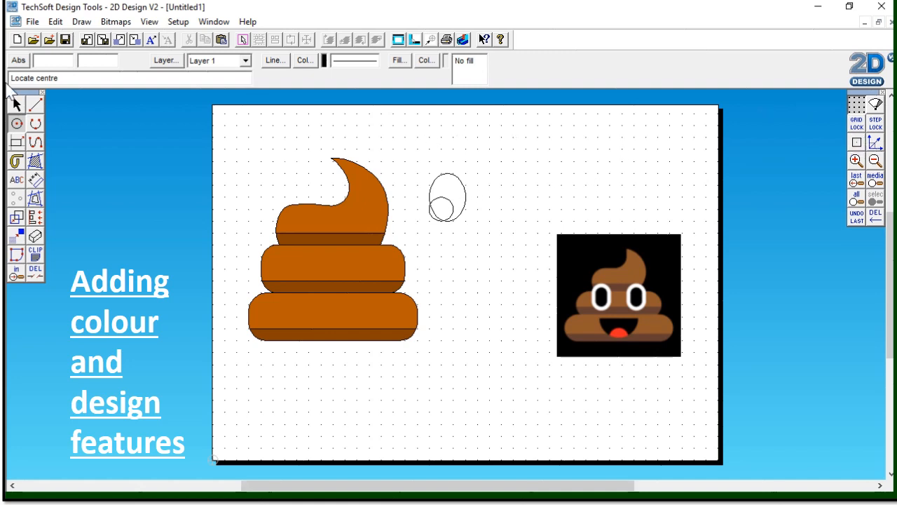
# Select the new pupil circle inside the eye to reshape it into an oval.
pyautogui.click(446, 196)
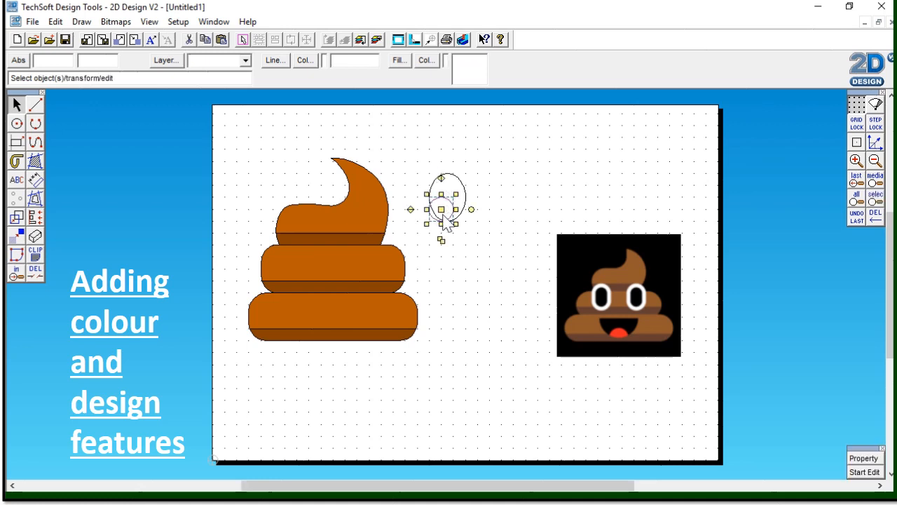
pyautogui.moveTo(426, 224)
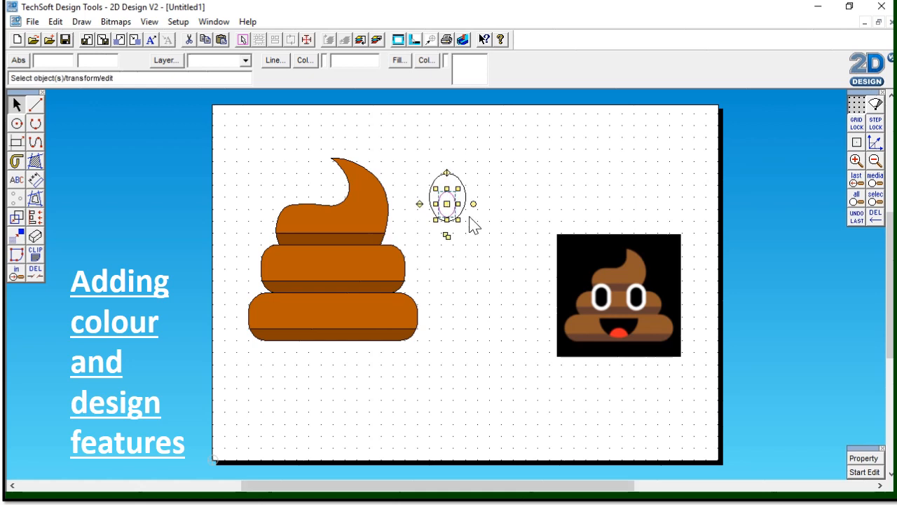
pyautogui.moveTo(65, 168)
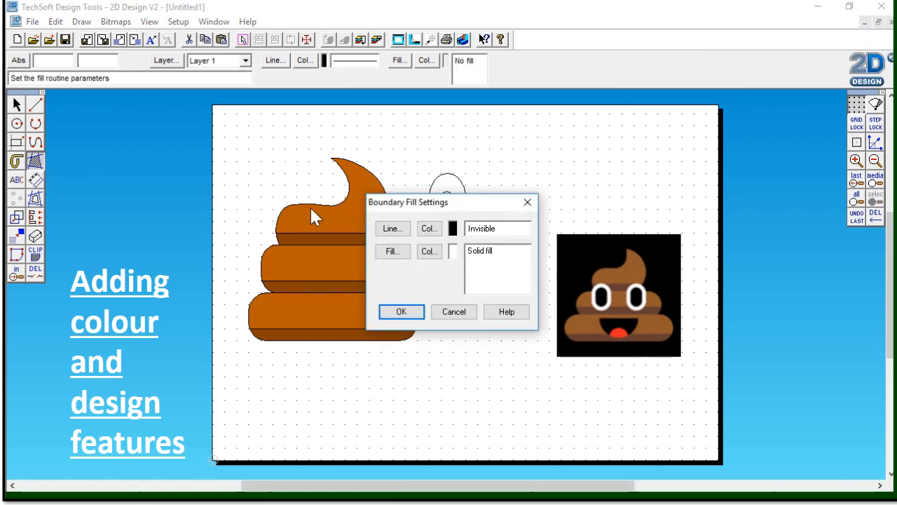
# Boundary-fill the pupil solid black with no islands, then select the whole eye with its pupil.
pyautogui.click(429, 251)
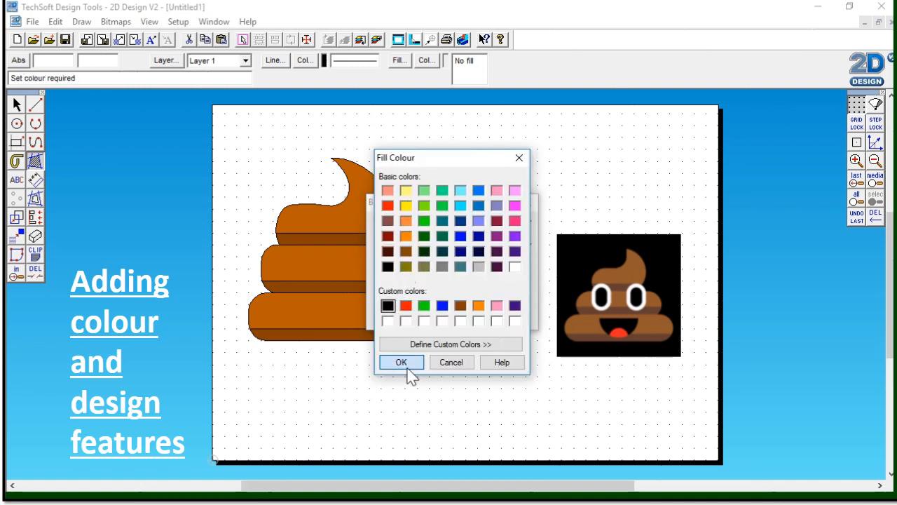
pyautogui.click(401, 361)
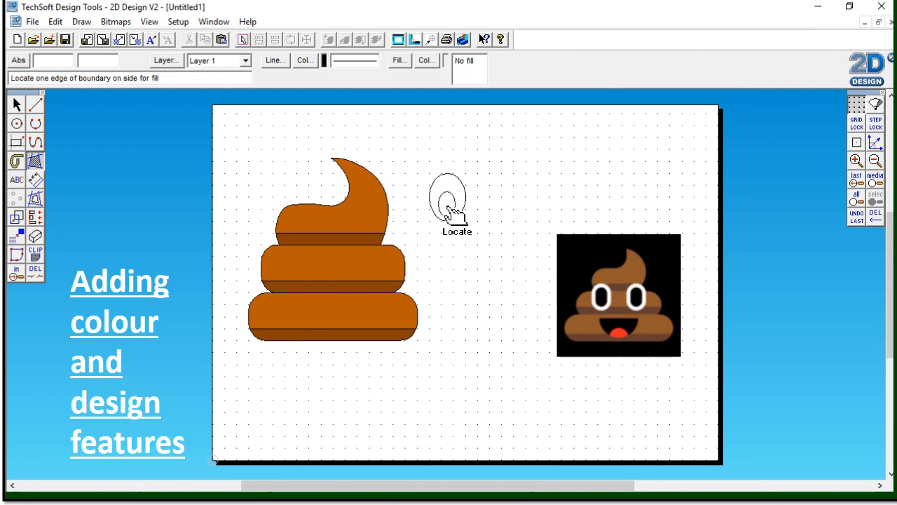
pyautogui.click(447, 208)
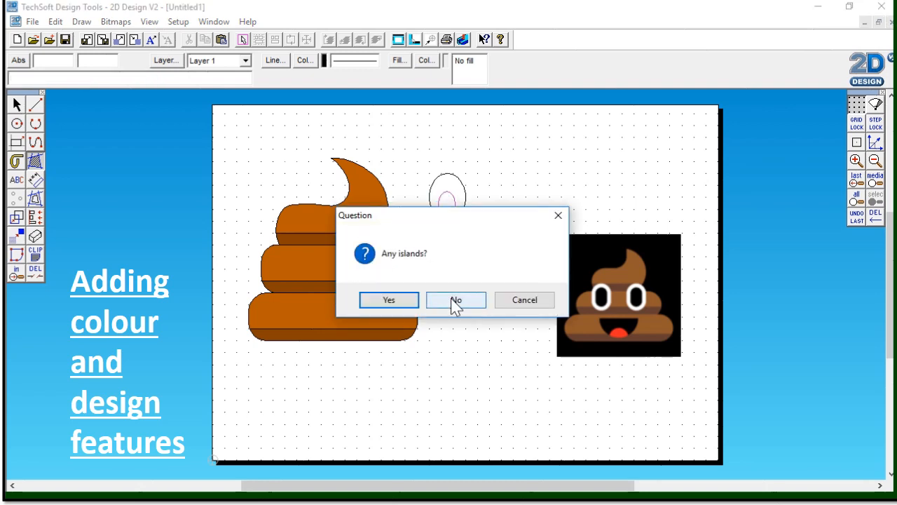
pyautogui.click(455, 300)
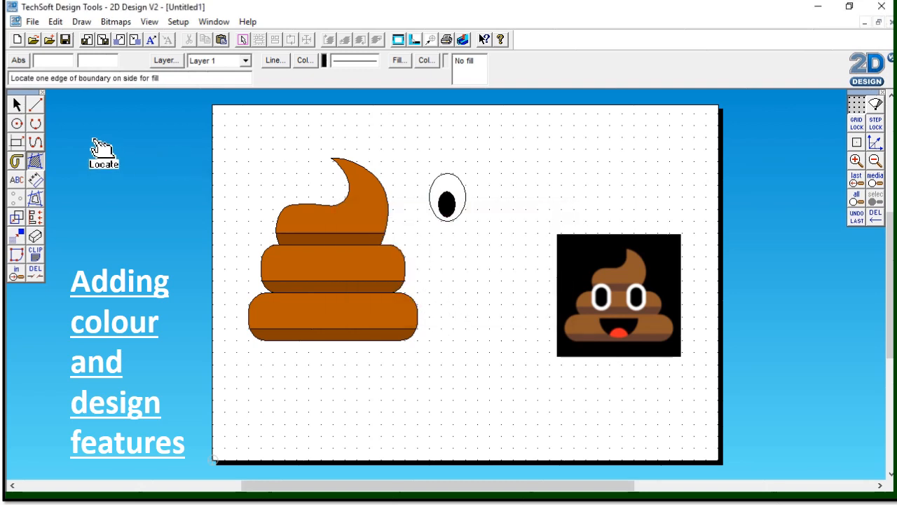
pyautogui.moveTo(421, 166); pyautogui.dragTo(457, 269)
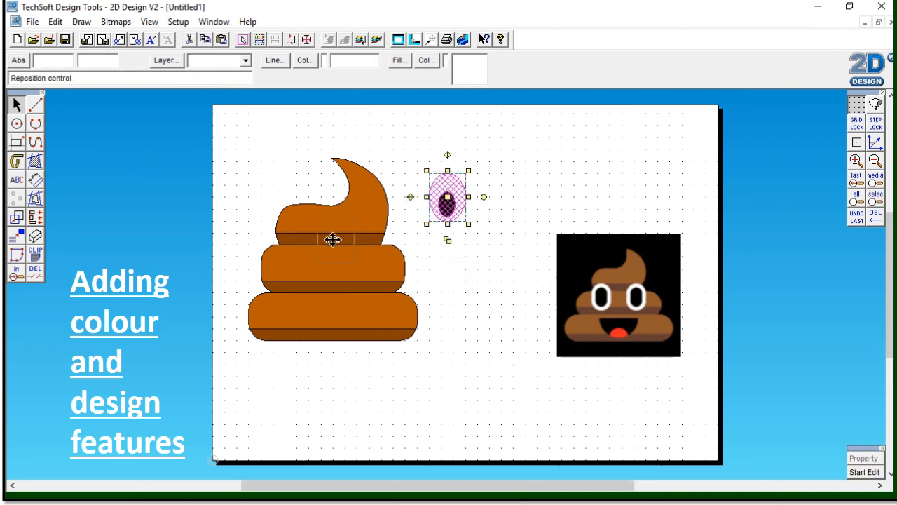
# Move the eye onto the poo's upper band and place a duplicate eye to its right.
pyautogui.moveTo(448, 197); pyautogui.dragTo(306, 250)
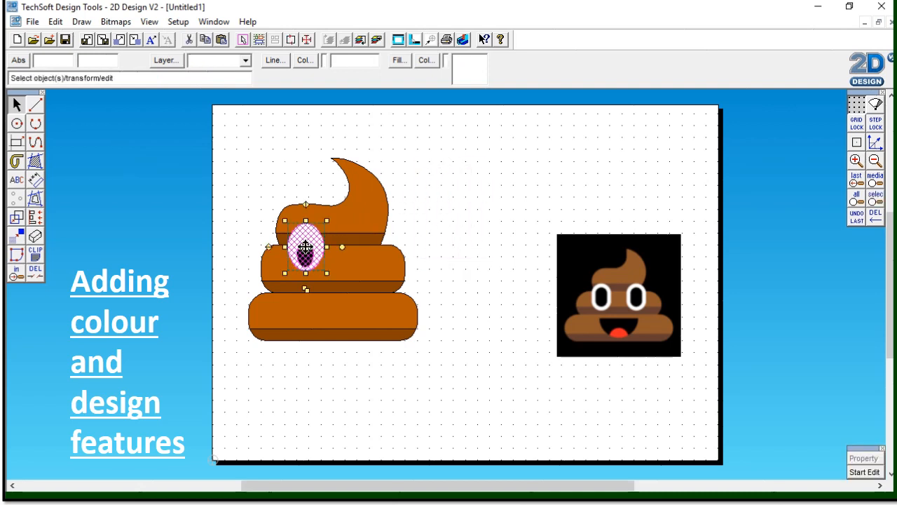
pyautogui.click(489, 265)
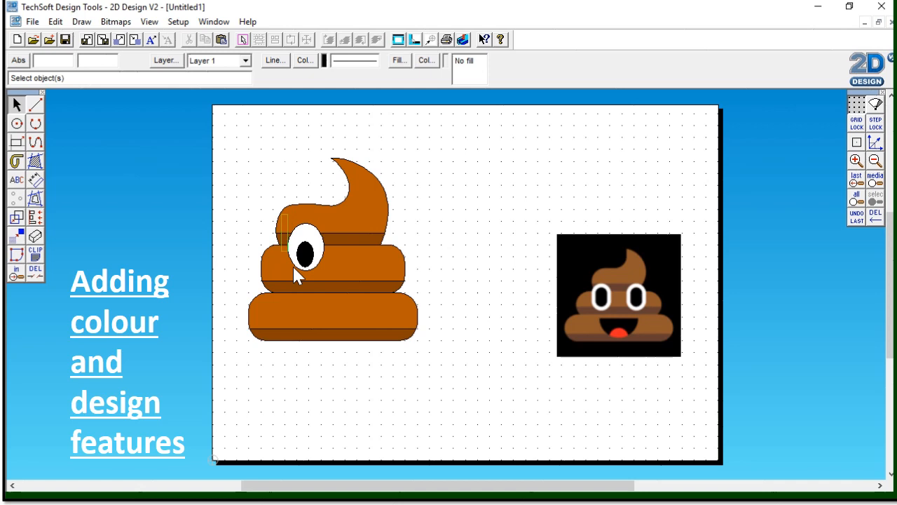
pyautogui.click(308, 251)
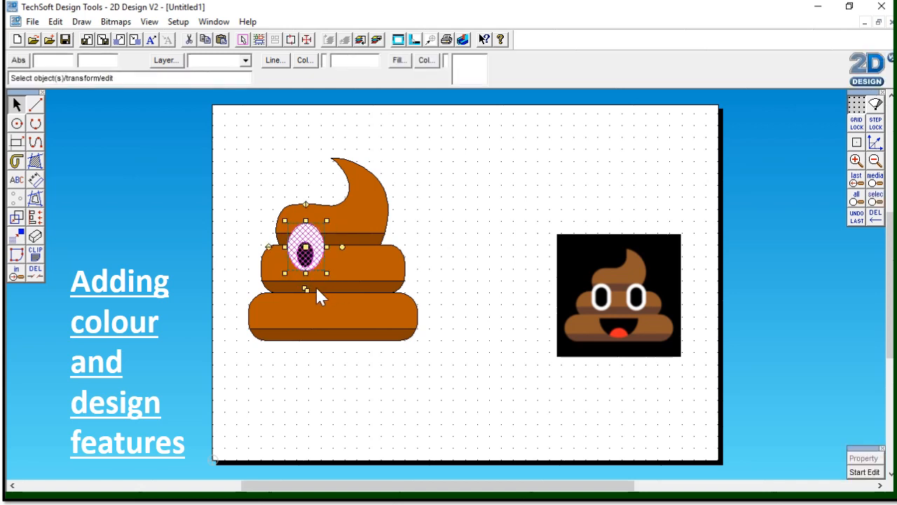
pyautogui.moveTo(306, 249); pyautogui.dragTo(317, 261)
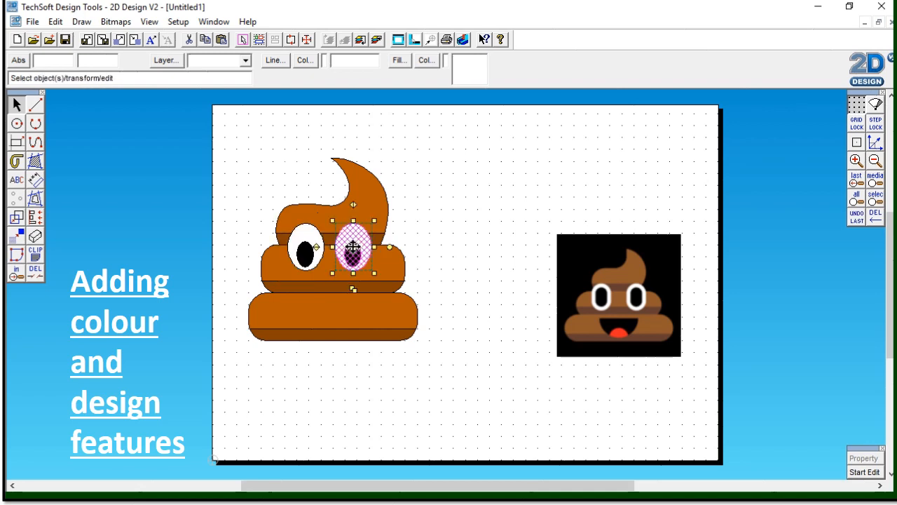
pyautogui.click(470, 239)
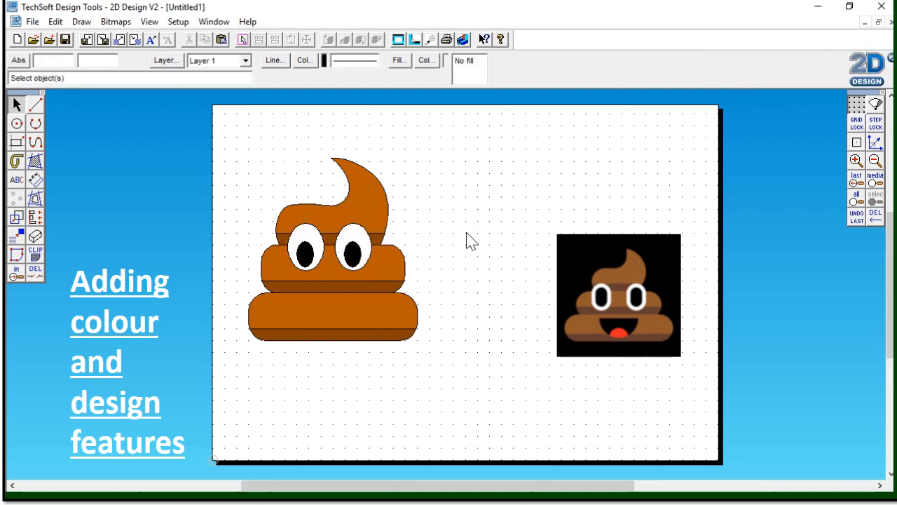
pyautogui.moveTo(17, 160)
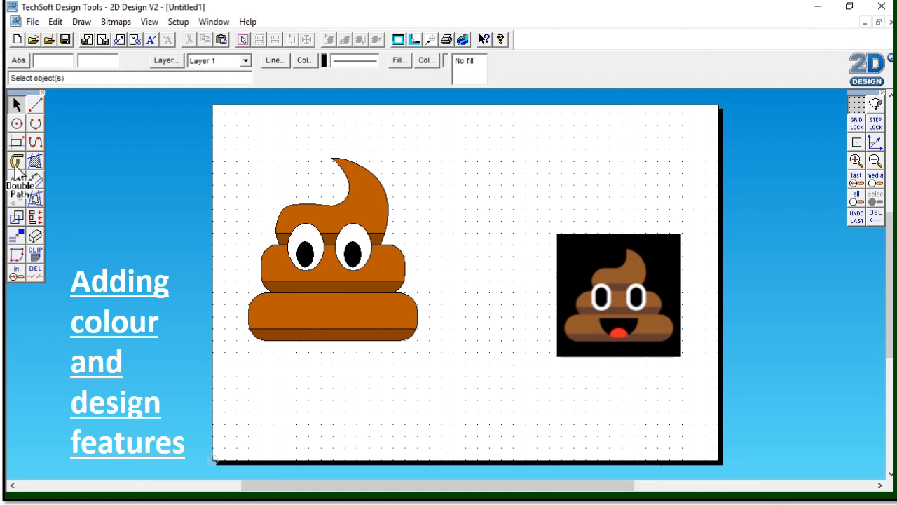
# Draw a small wide rectangle outline on the page below the poo shape.
pyautogui.click(17, 142)
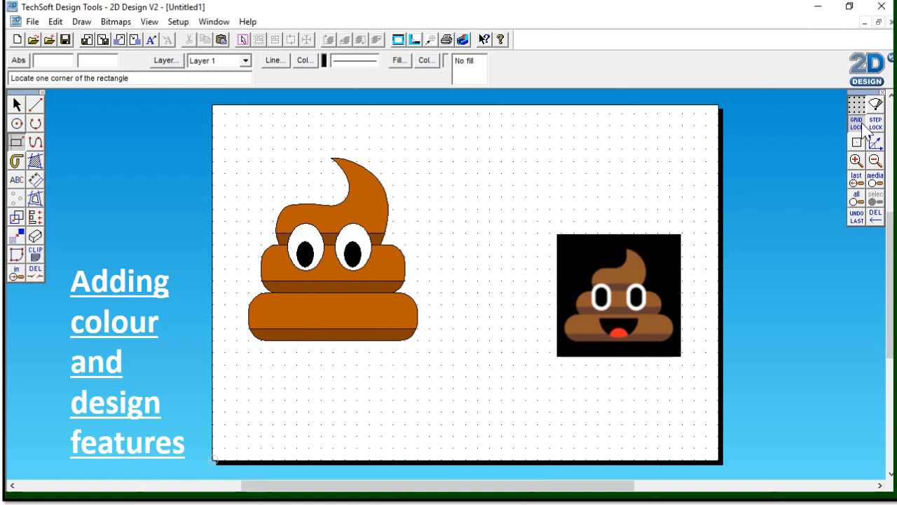
pyautogui.click(382, 365)
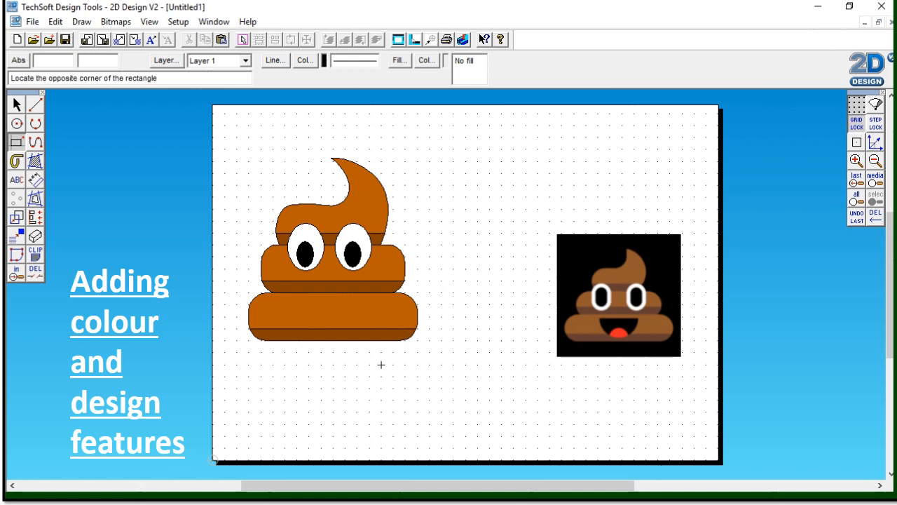
pyautogui.moveTo(382, 364); pyautogui.dragTo(466, 387)
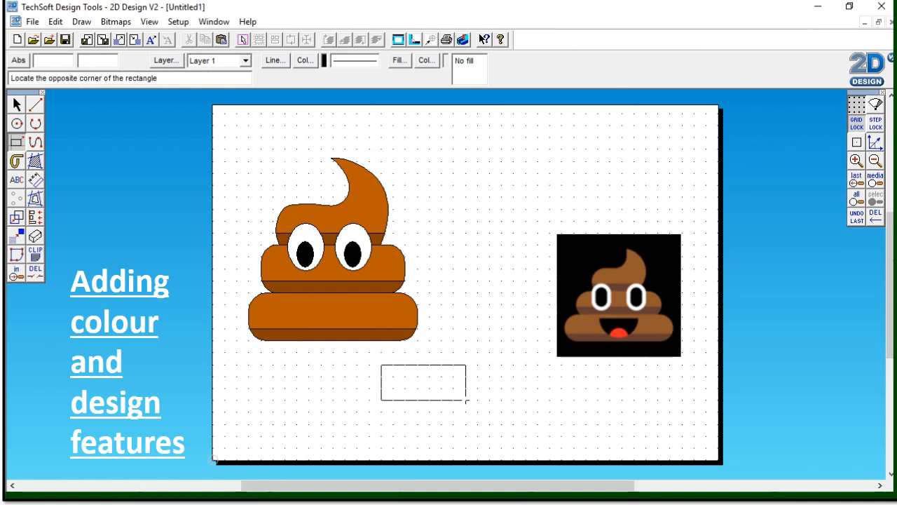
pyautogui.click(465, 401)
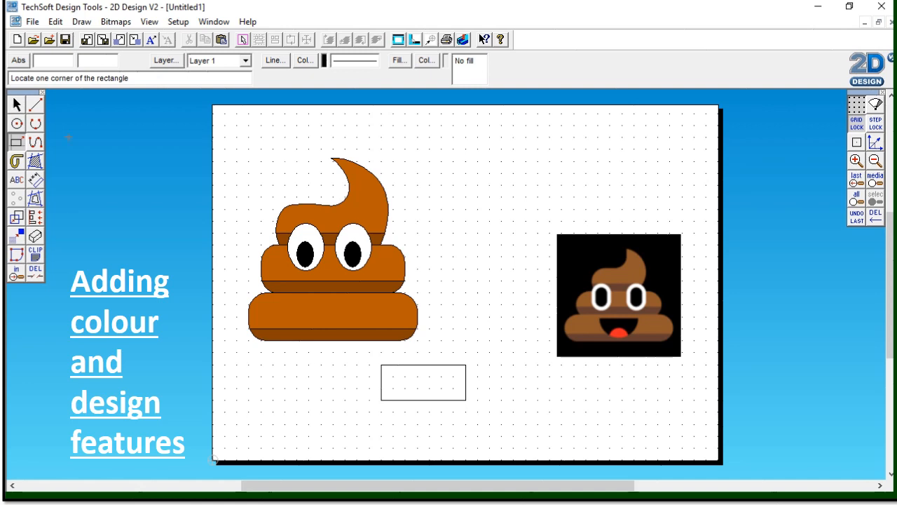
pyautogui.moveTo(35, 133)
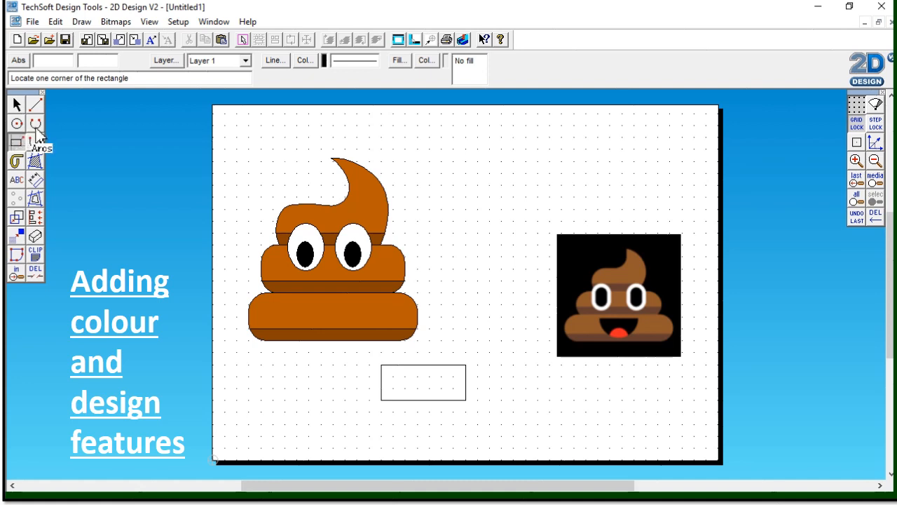
pyautogui.moveTo(272, 281)
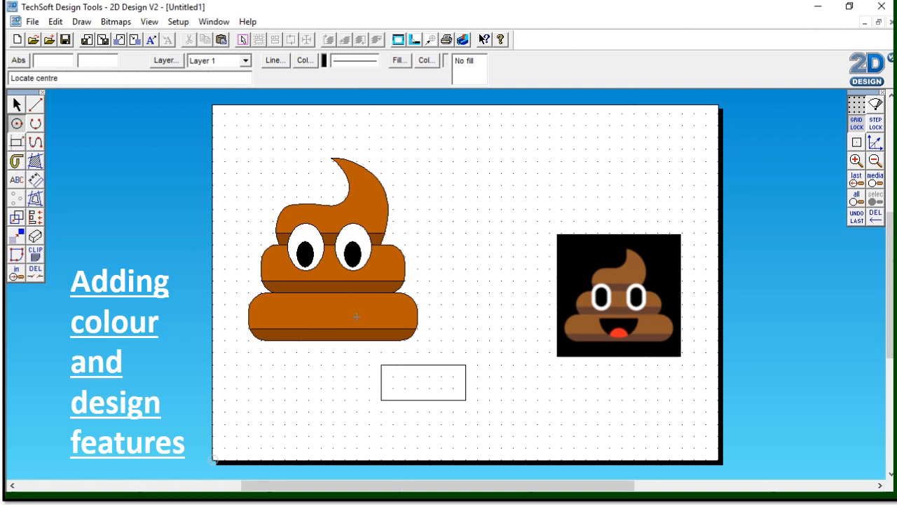
pyautogui.moveTo(429, 328)
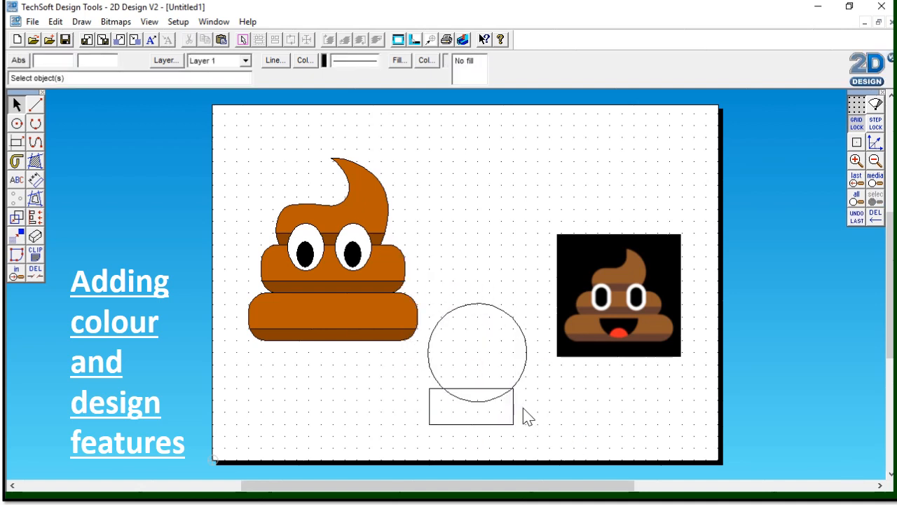
# Drag the circle down so its centre sits on the rectangle's top edge.
pyautogui.click(472, 407)
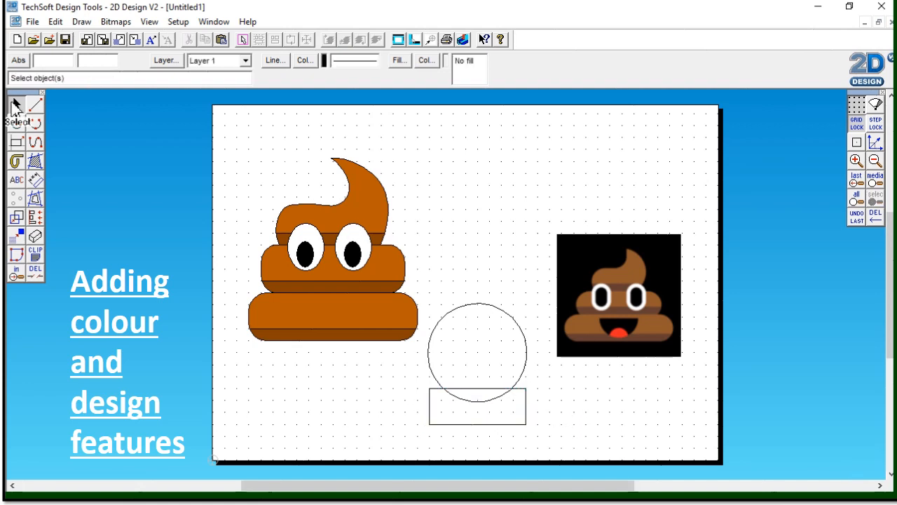
pyautogui.click(476, 336)
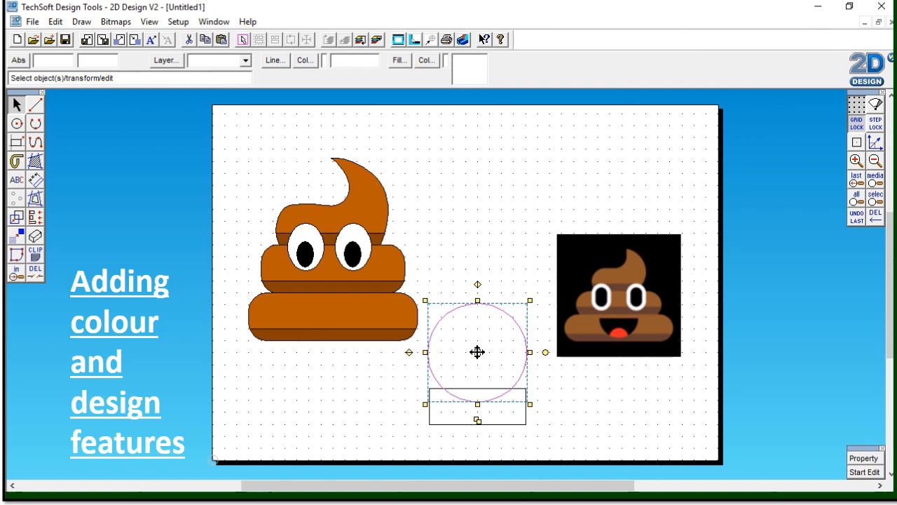
pyautogui.moveTo(477, 351); pyautogui.dragTo(477, 376)
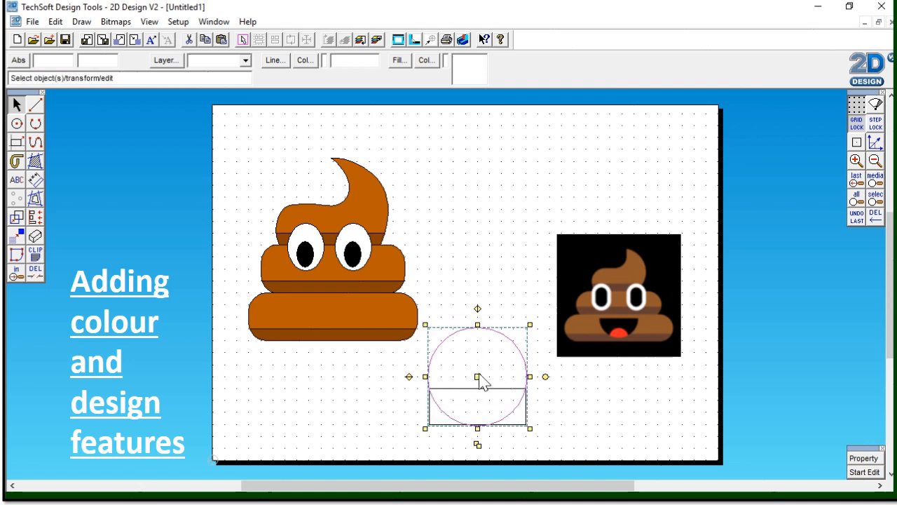
pyautogui.click(536, 423)
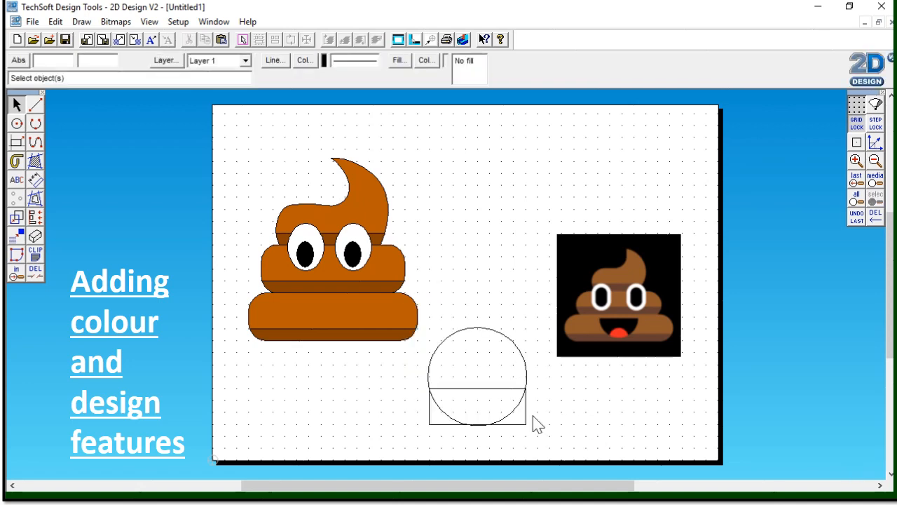
pyautogui.moveTo(204, 323)
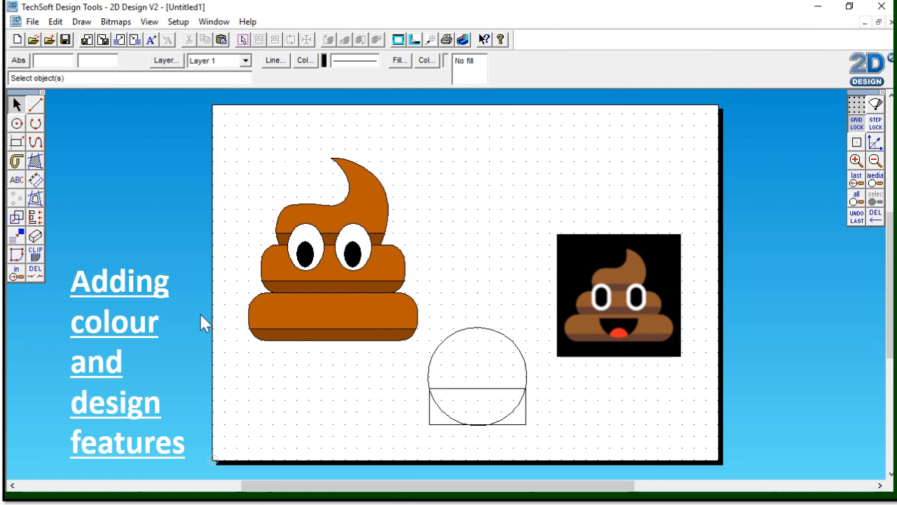
pyautogui.moveTo(387, 432)
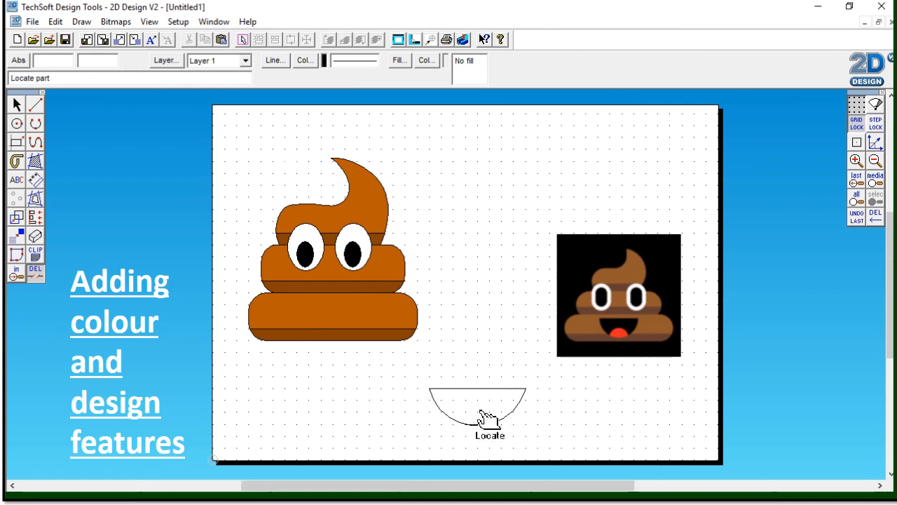
pyautogui.moveTo(442, 390)
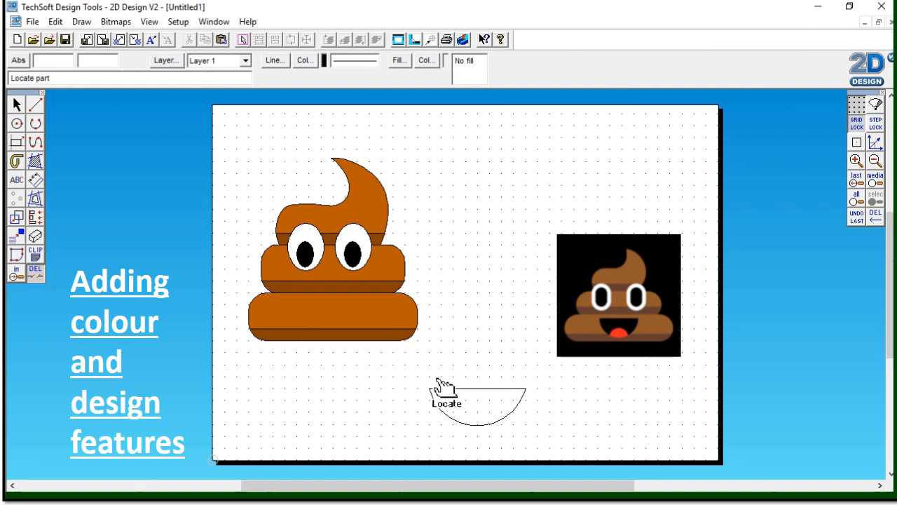
pyautogui.moveTo(161, 269)
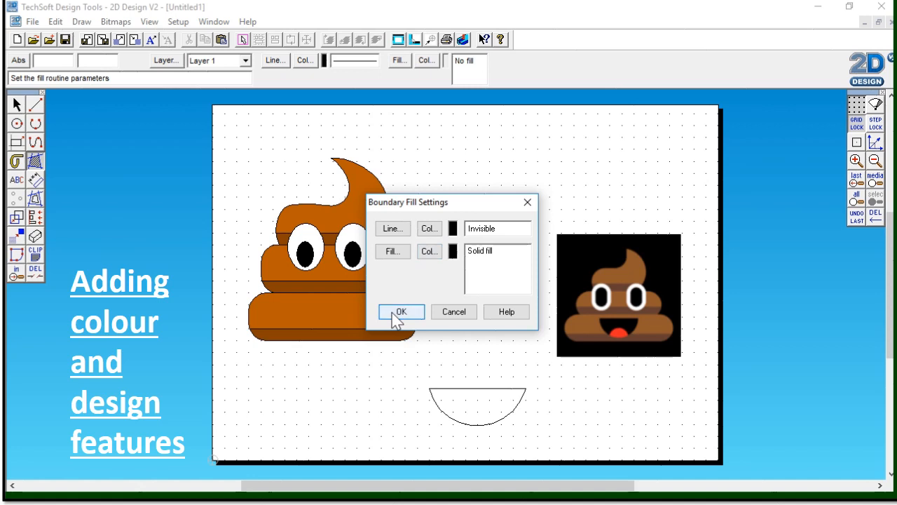
# Confirm the solid black boundary-fill settings for the half-circle mouth.
pyautogui.click(401, 312)
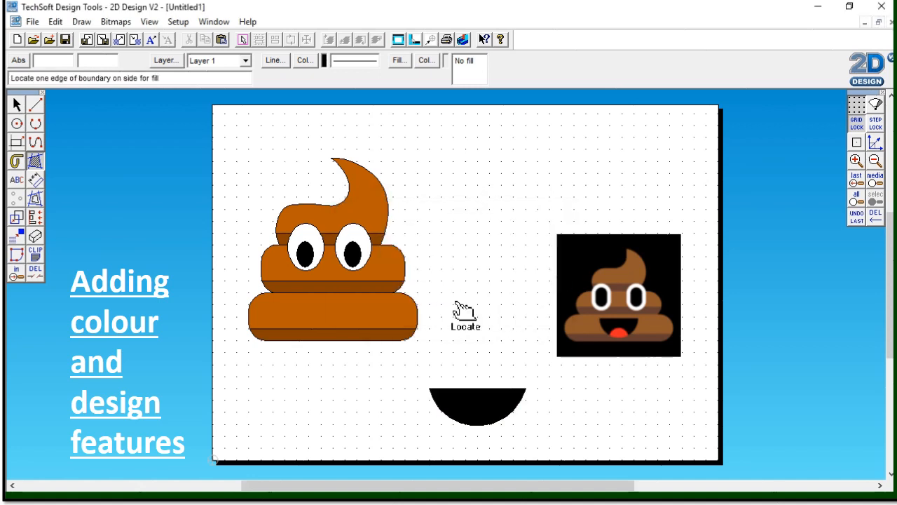
pyautogui.moveTo(16, 123)
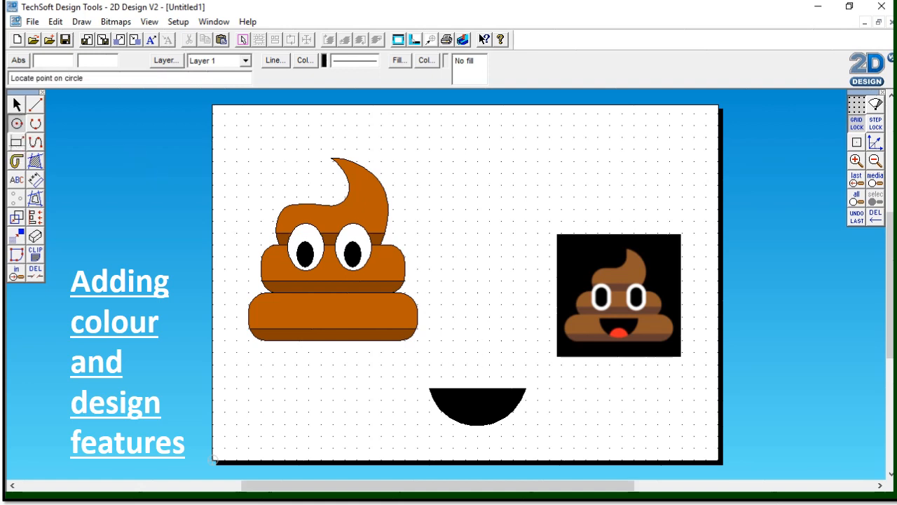
# Draw a small circle and move it down to overlap the mouth's bottom edge.
pyautogui.click(477, 341)
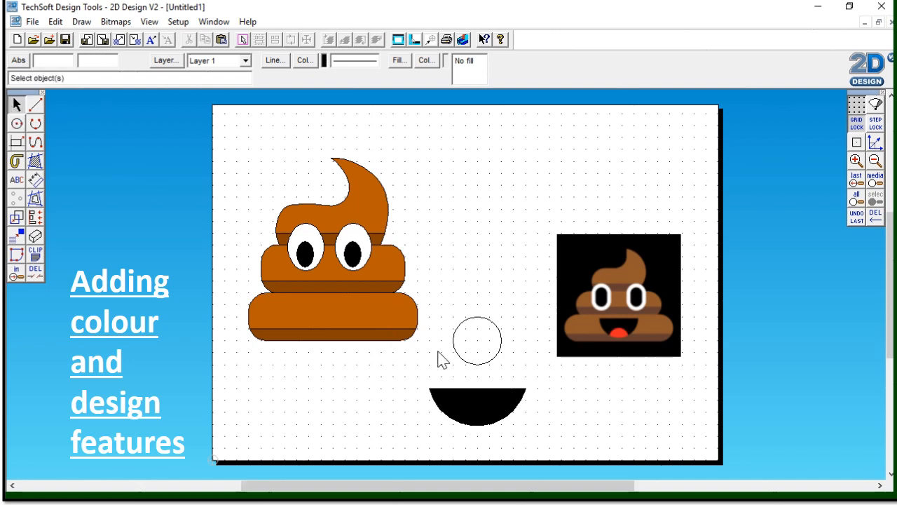
pyautogui.click(477, 341)
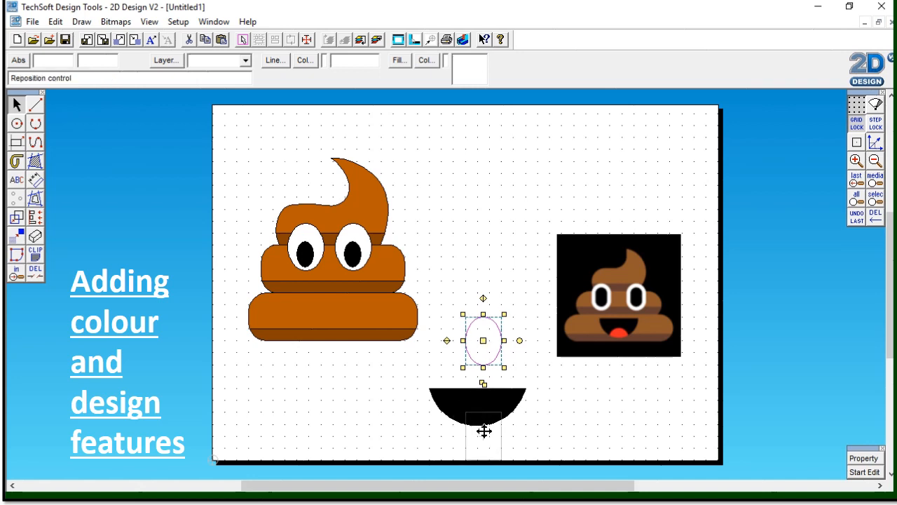
pyautogui.moveTo(484, 341); pyautogui.dragTo(484, 435)
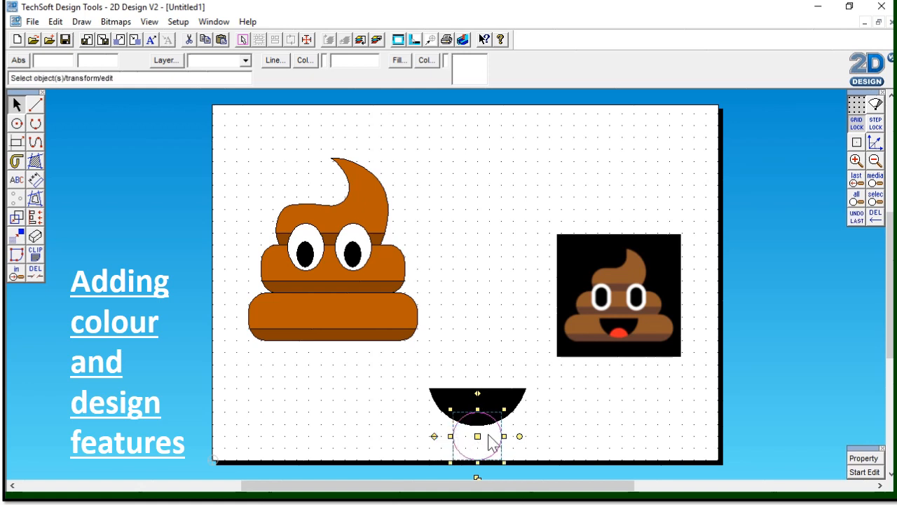
pyautogui.click(344, 370)
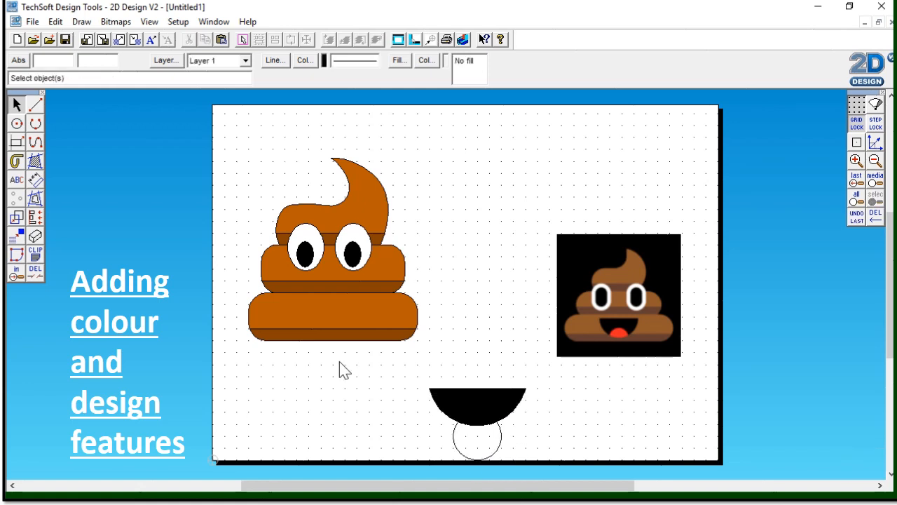
pyautogui.moveTo(35, 162)
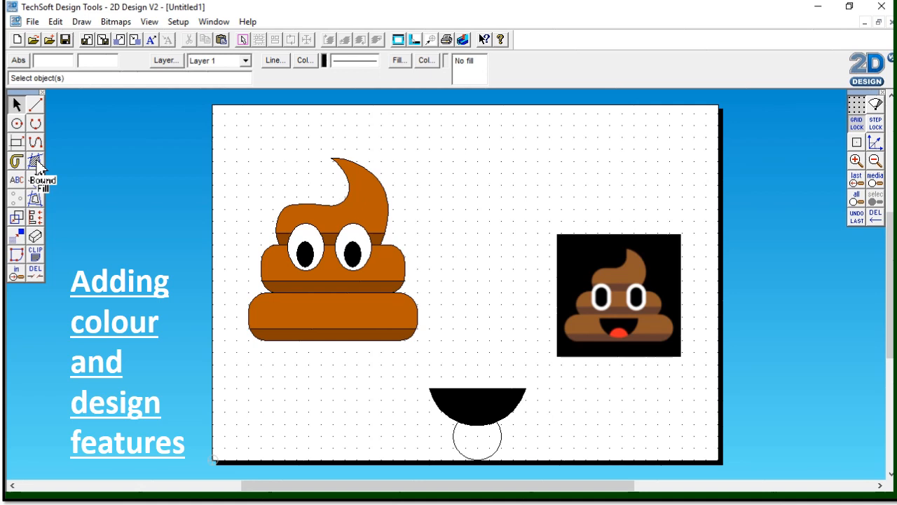
# Boundary-fill the circle-mouth overlap red with no islands to form the tongue, then select the mouth.
pyautogui.click(35, 160)
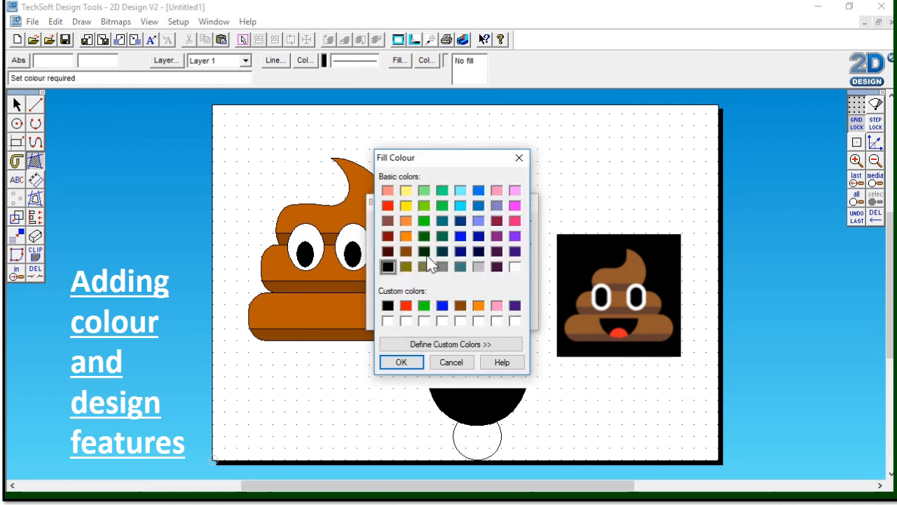
pyautogui.click(405, 305)
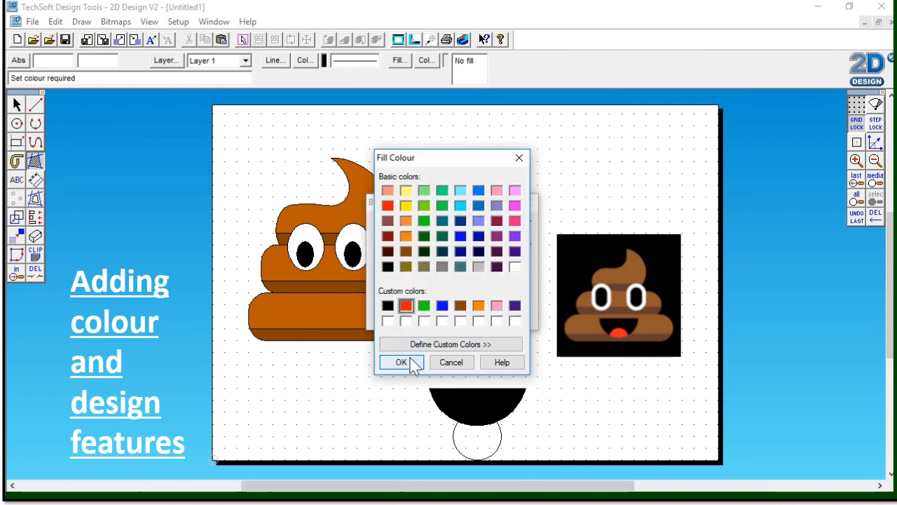
pyautogui.click(401, 361)
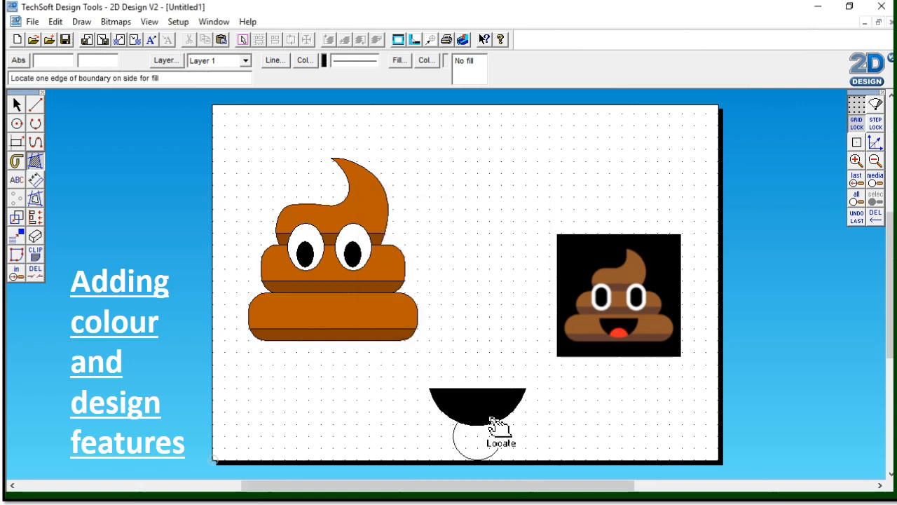
pyautogui.click(476, 435)
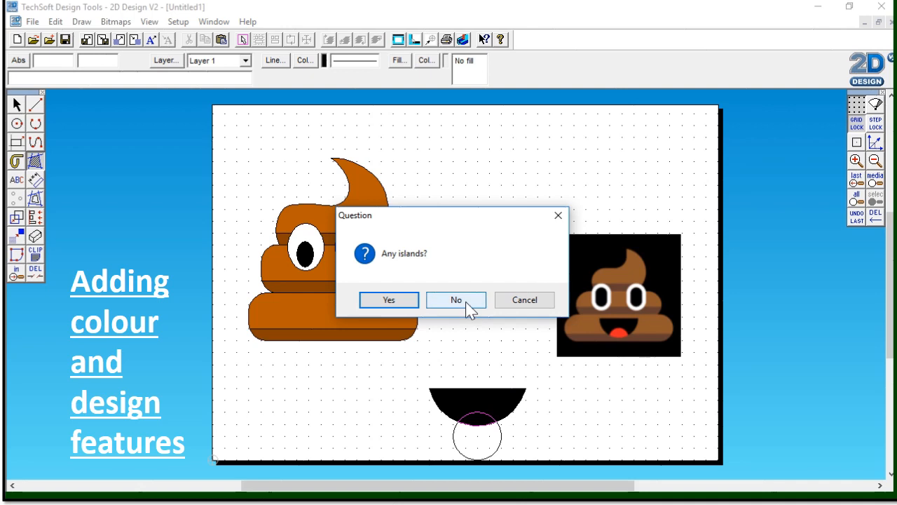
pyautogui.click(456, 300)
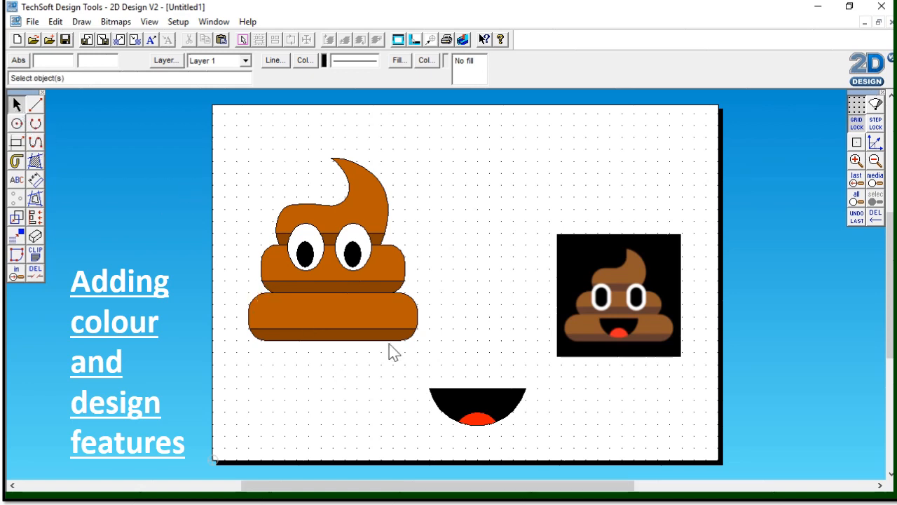
pyautogui.click(477, 409)
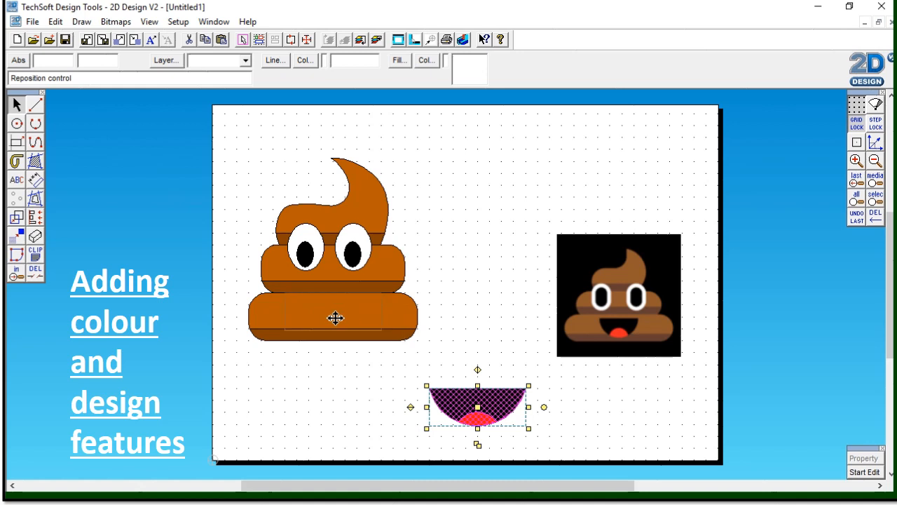
pyautogui.moveTo(331, 312)
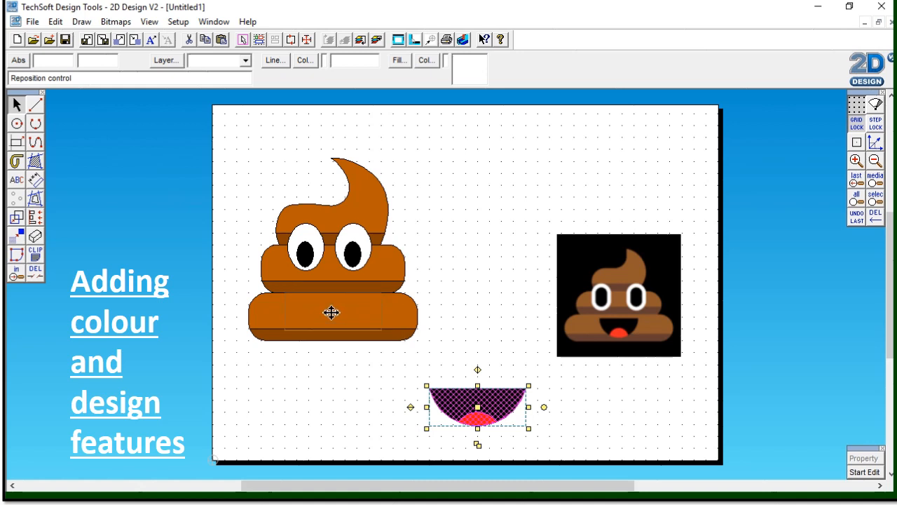
# Move the mouth with its tongue onto the emoji's bottom band and stretch it wider.
pyautogui.moveTo(476, 407); pyautogui.dragTo(334, 311)
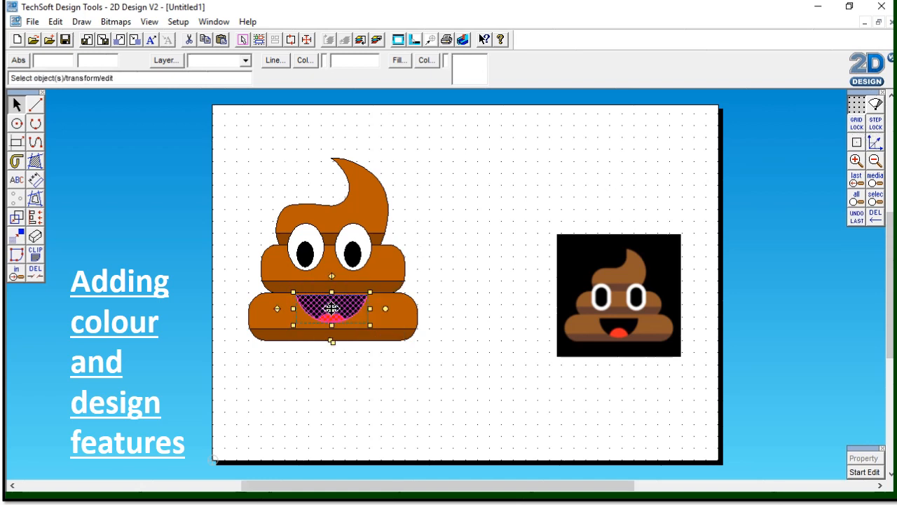
pyautogui.moveTo(331, 308); pyautogui.dragTo(331, 313)
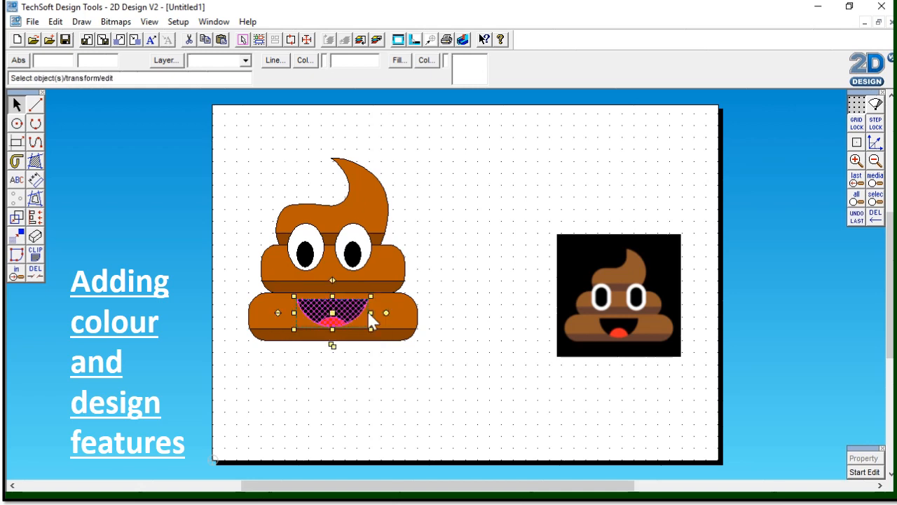
pyautogui.click(525, 241)
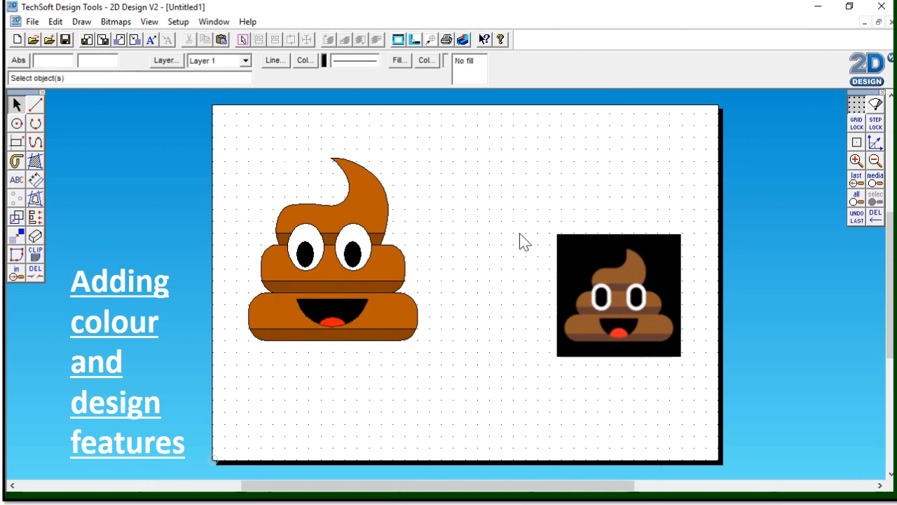